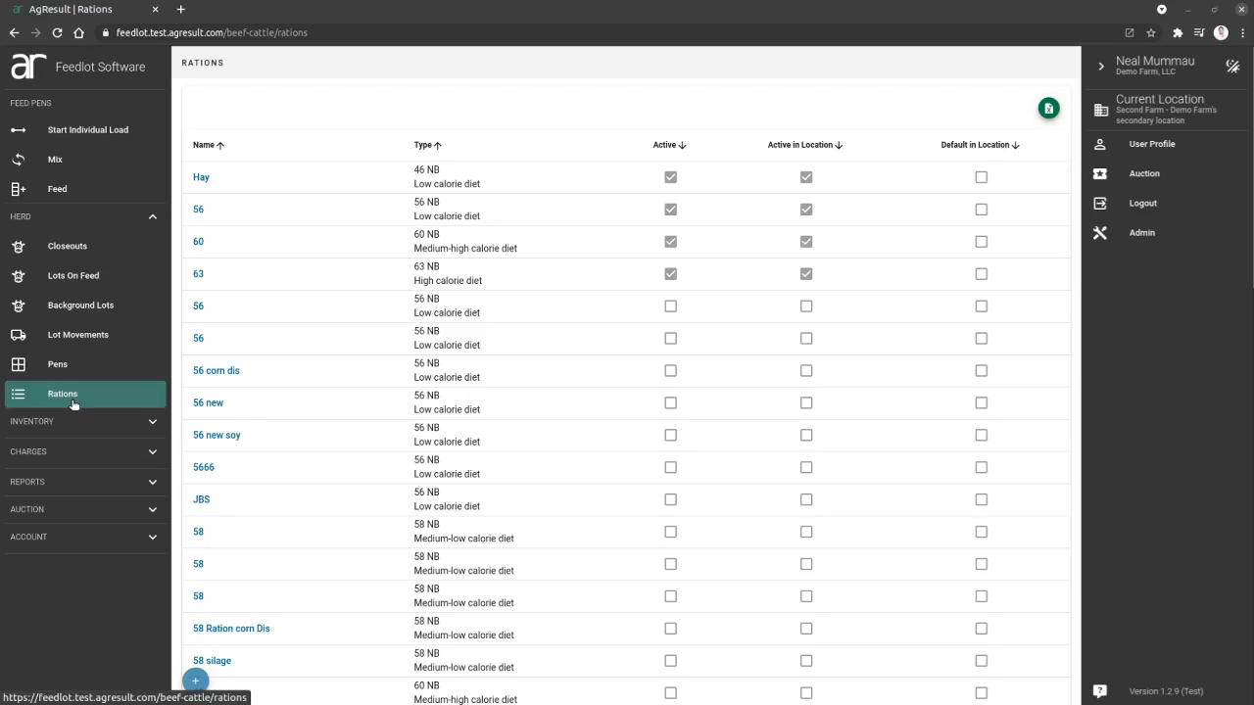
{"action": "mouse_move", "coordinate": [333, 402]}
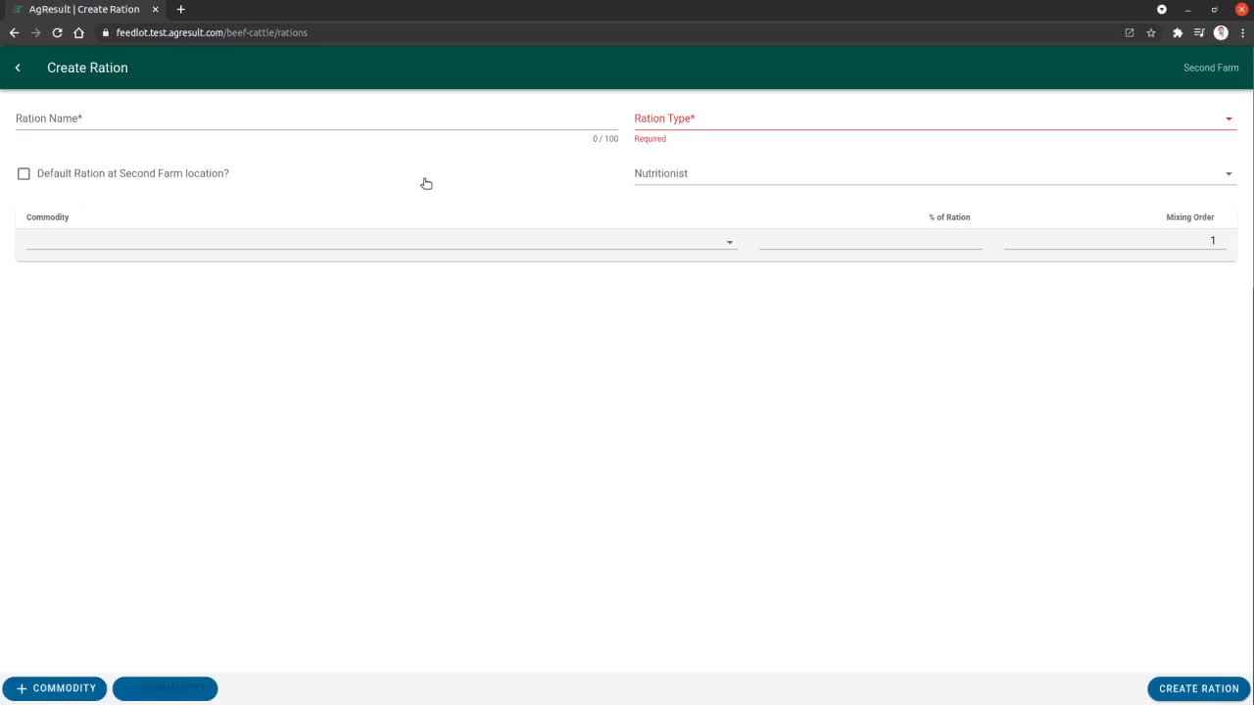
Name the ration 'March 2021' with type 56 NB - Low calorie diet and Nutritionist A; toggle Default on, then off.
{"action": "left_click", "coordinate": [133, 118]}
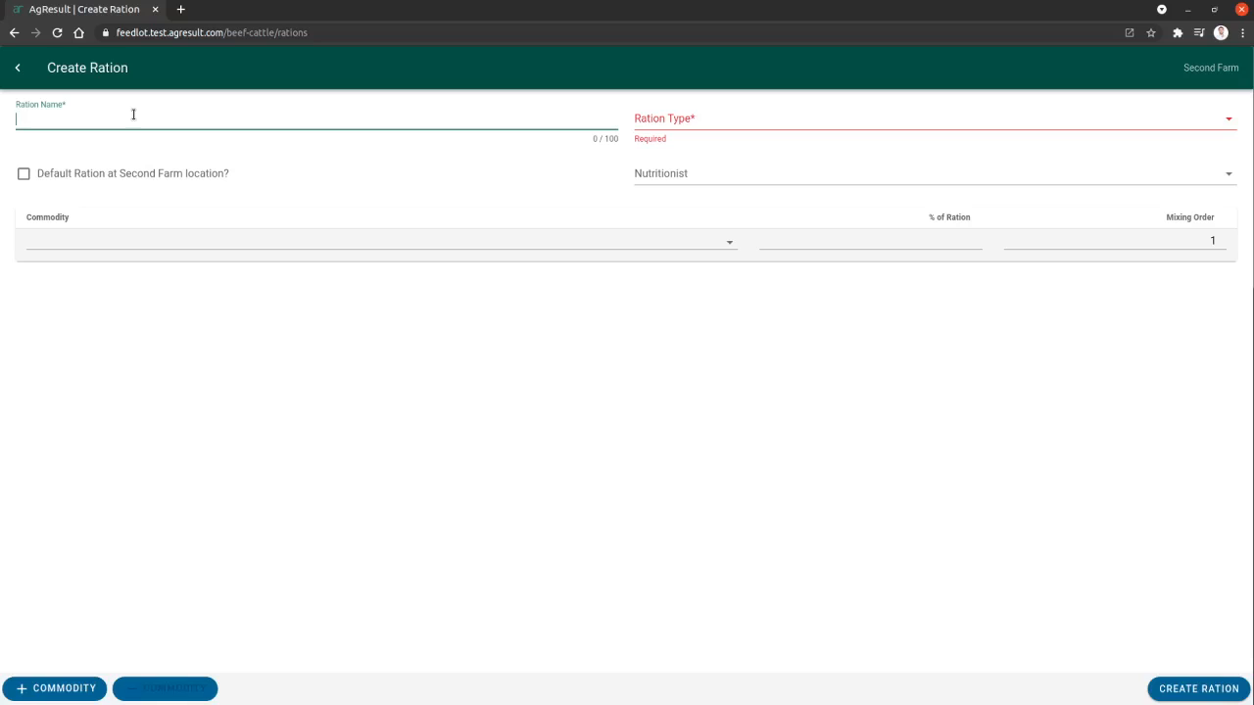
{"action": "type", "text": "March 2021"}
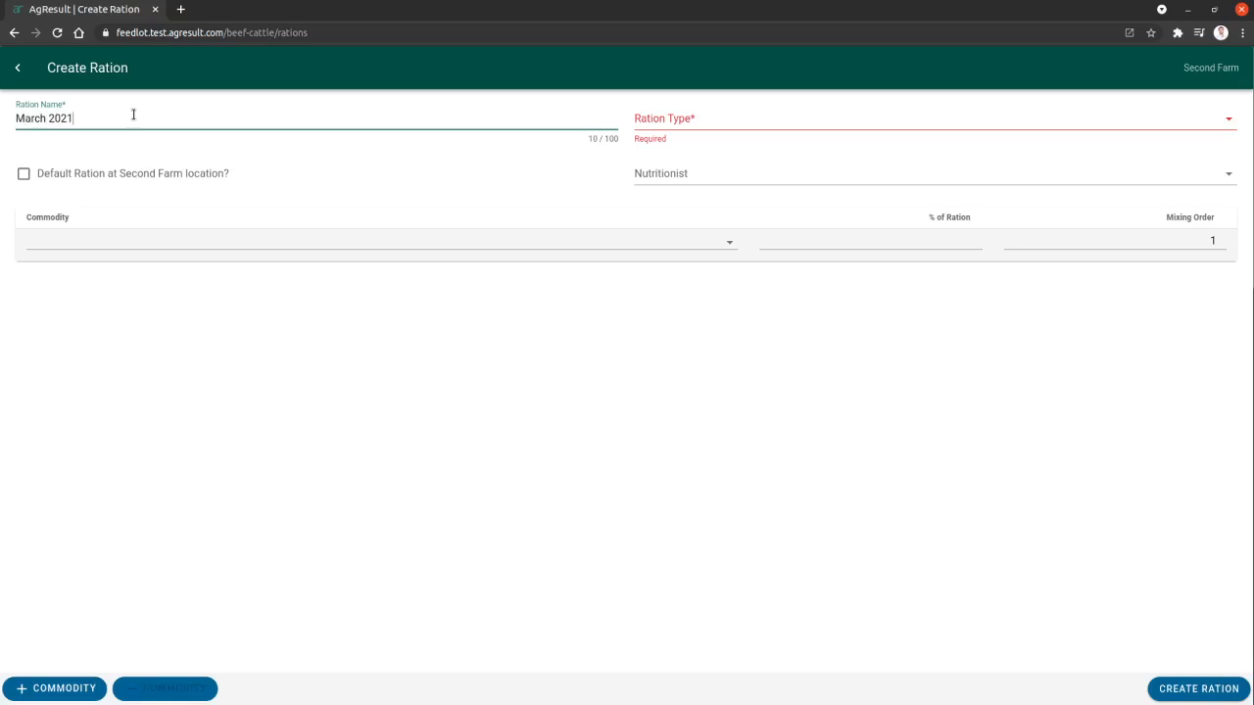
{"action": "left_click", "coordinate": [931, 118]}
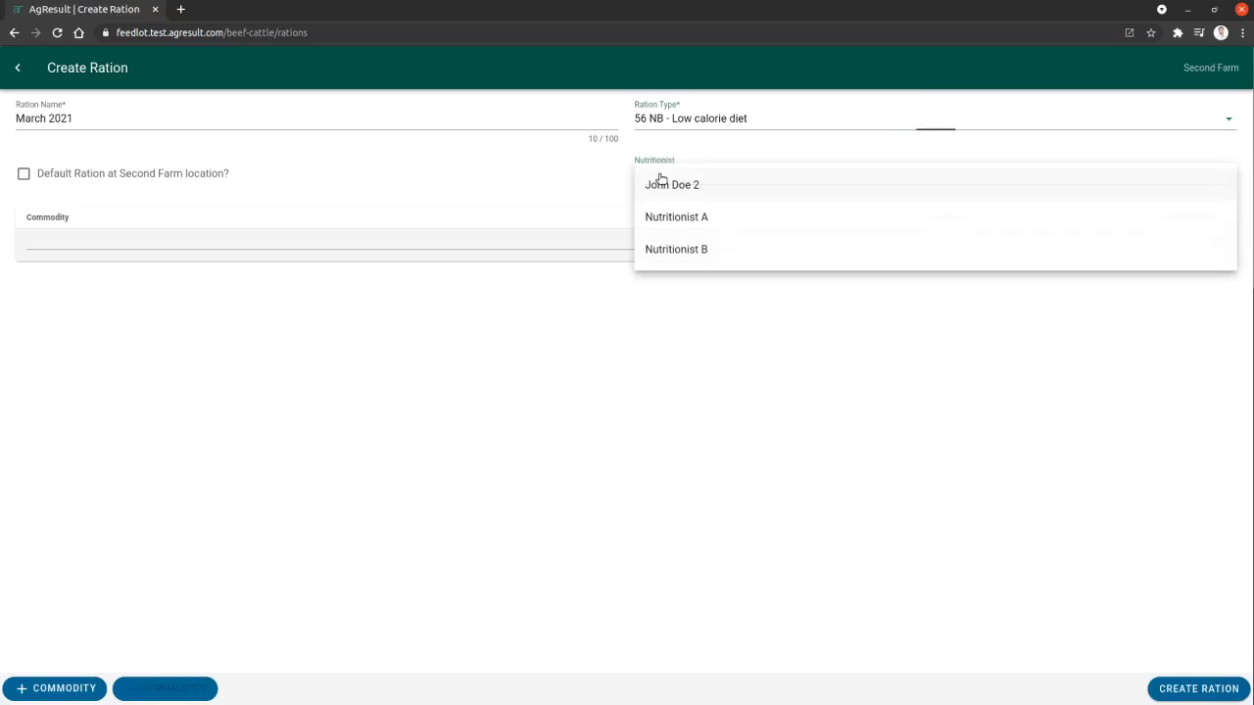
{"action": "left_click", "coordinate": [676, 217]}
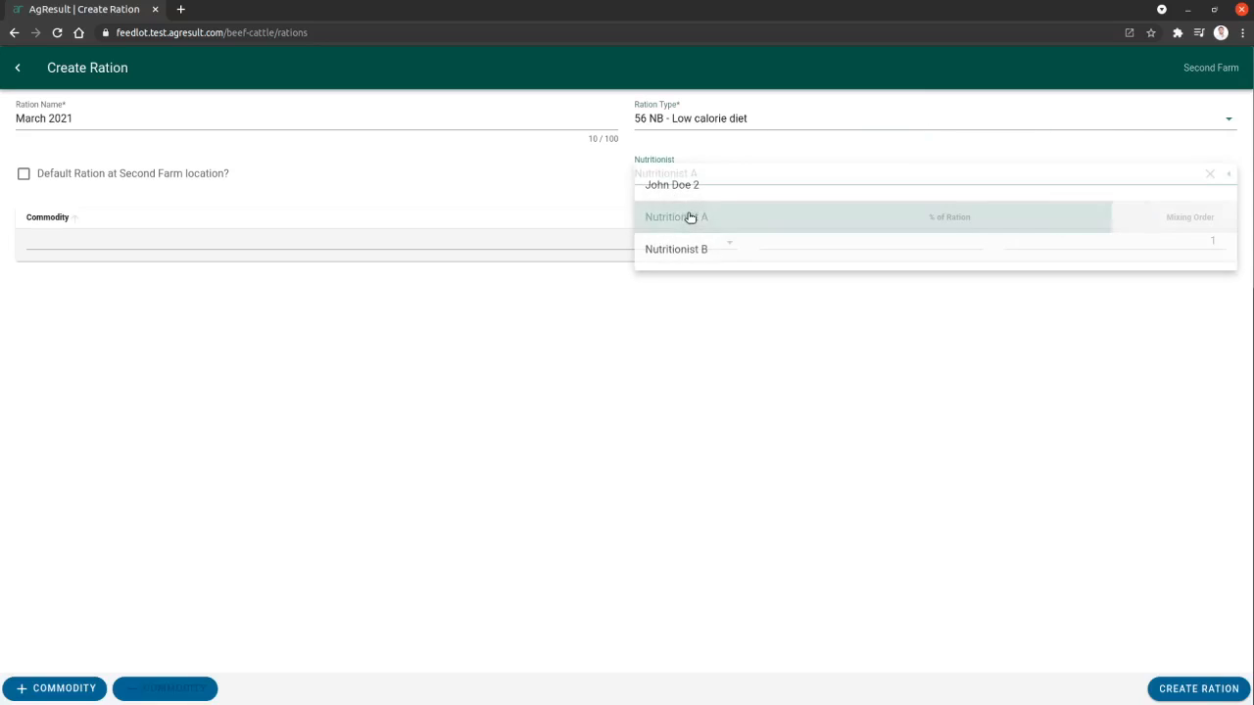
{"action": "left_click", "coordinate": [675, 216]}
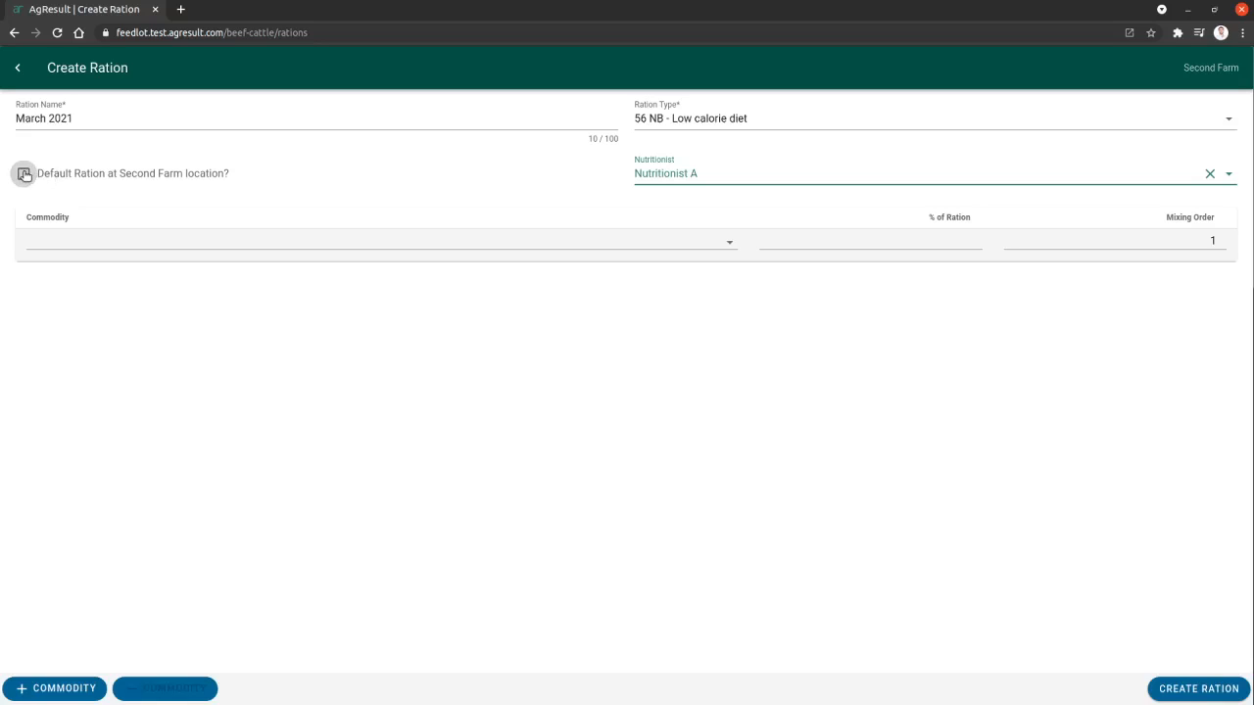
{"action": "left_click", "coordinate": [24, 173]}
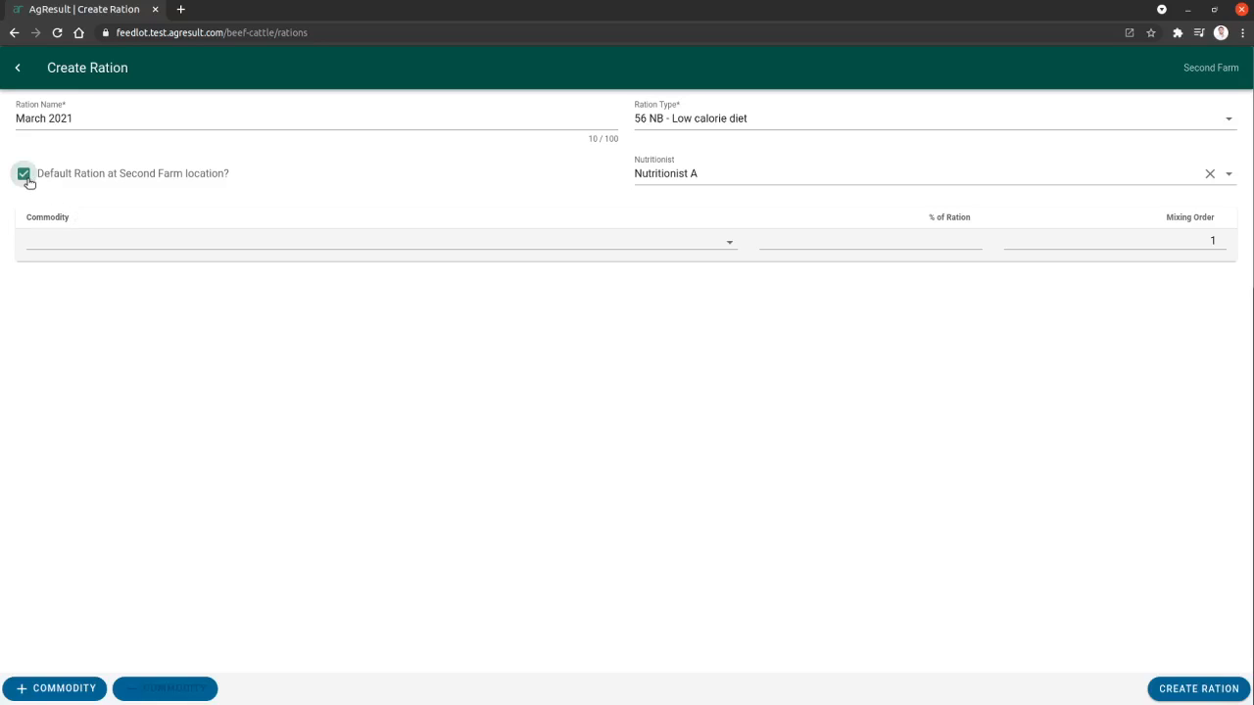
{"action": "left_click", "coordinate": [24, 173]}
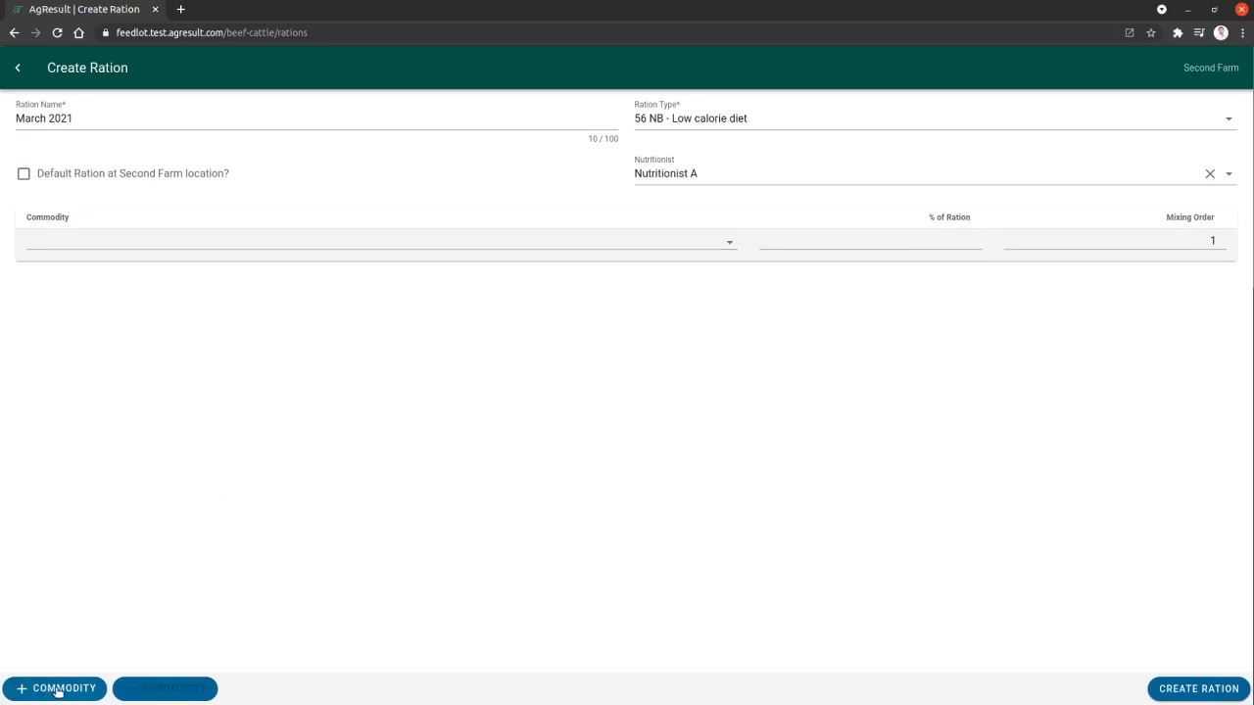
Add four commodity rows and make HM Corn 2021 the first commodity at 50%.
{"action": "left_click", "coordinate": [55, 688]}
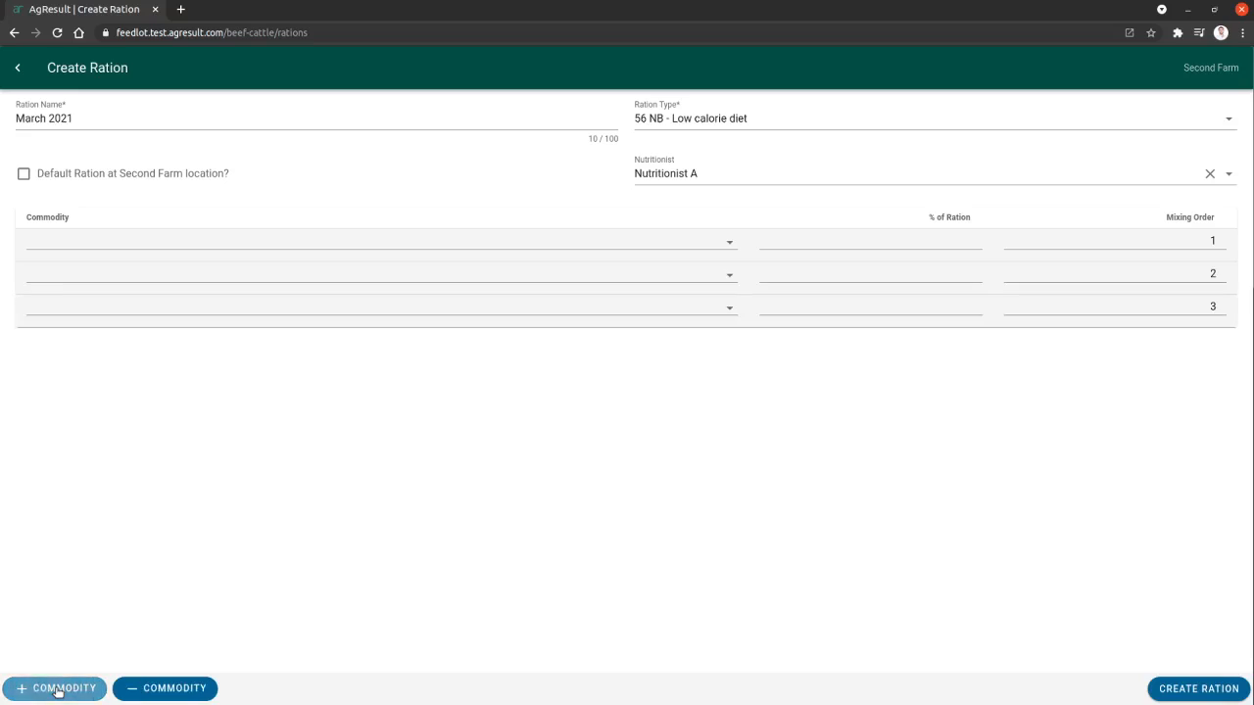
{"action": "left_click", "coordinate": [54, 689]}
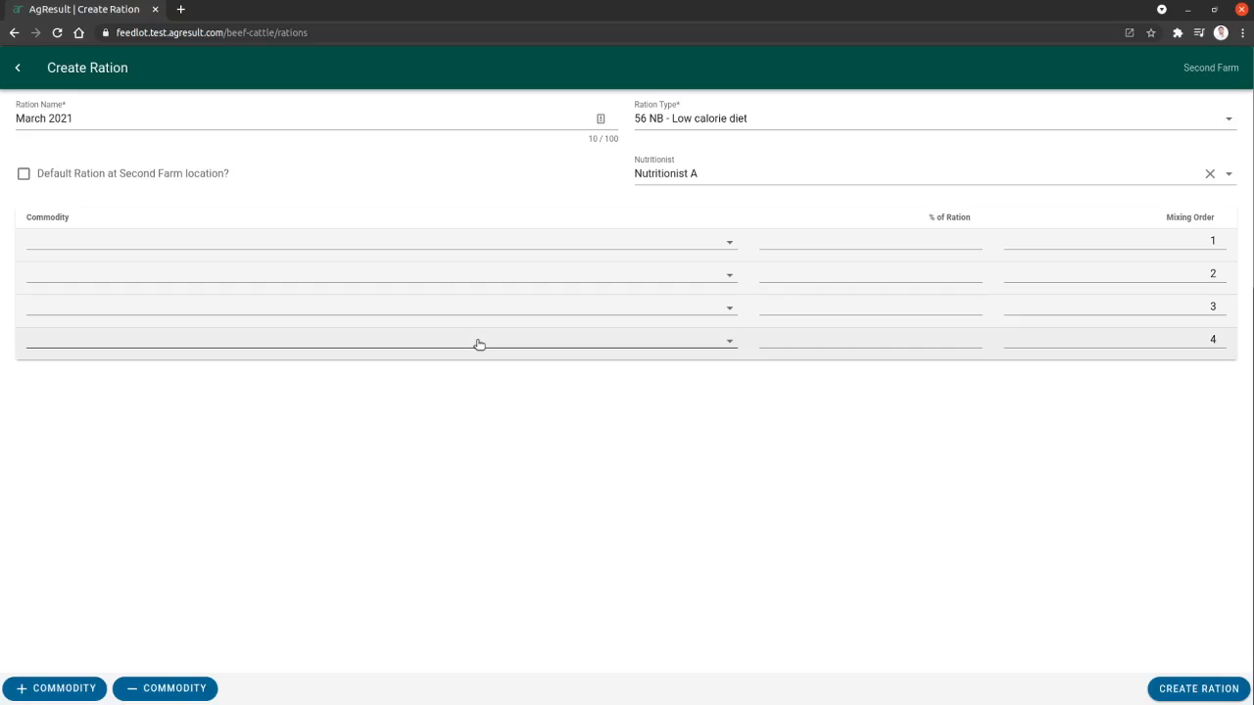
{"action": "left_click", "coordinate": [479, 340]}
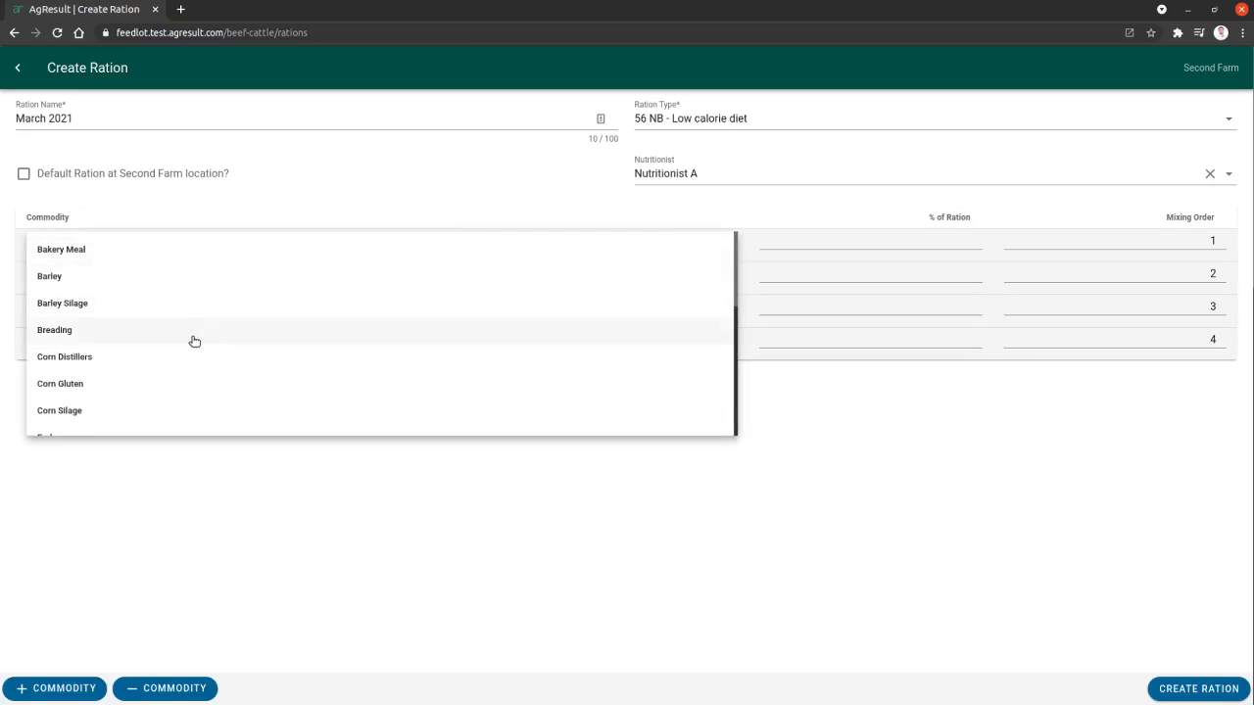
{"action": "scroll", "scroll_direction": "down", "scroll_amount": 3}
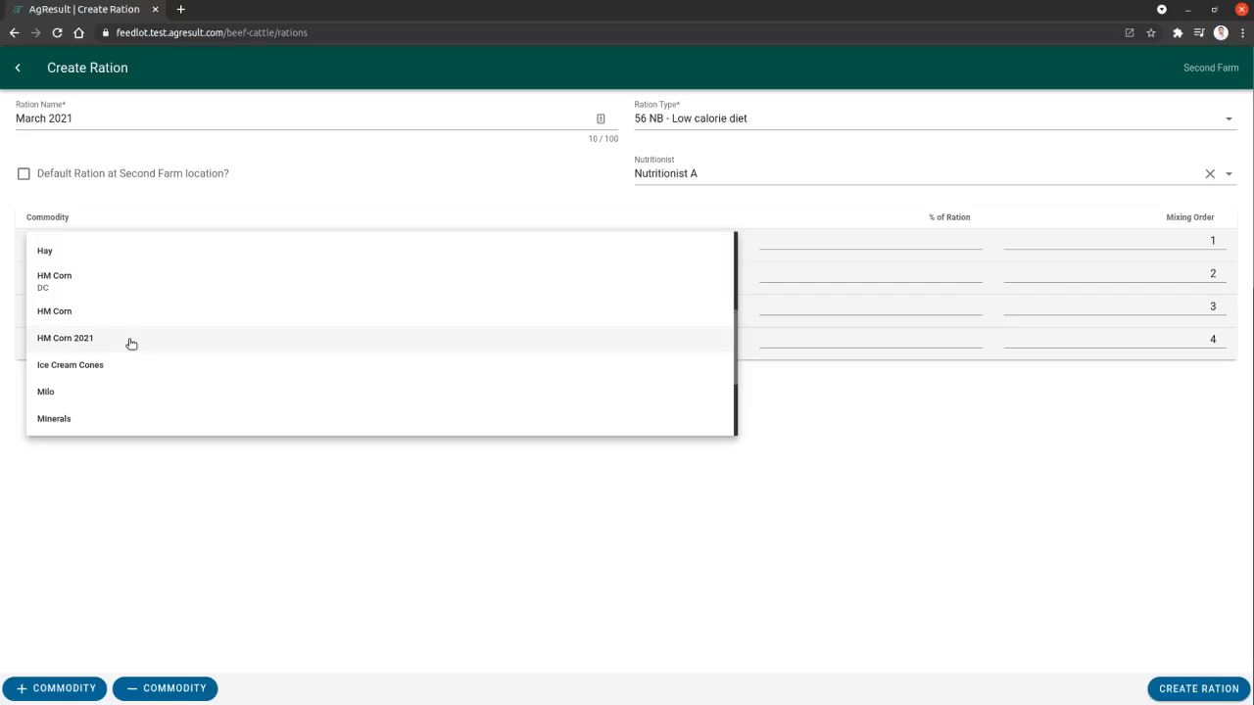
{"action": "left_click", "coordinate": [65, 338]}
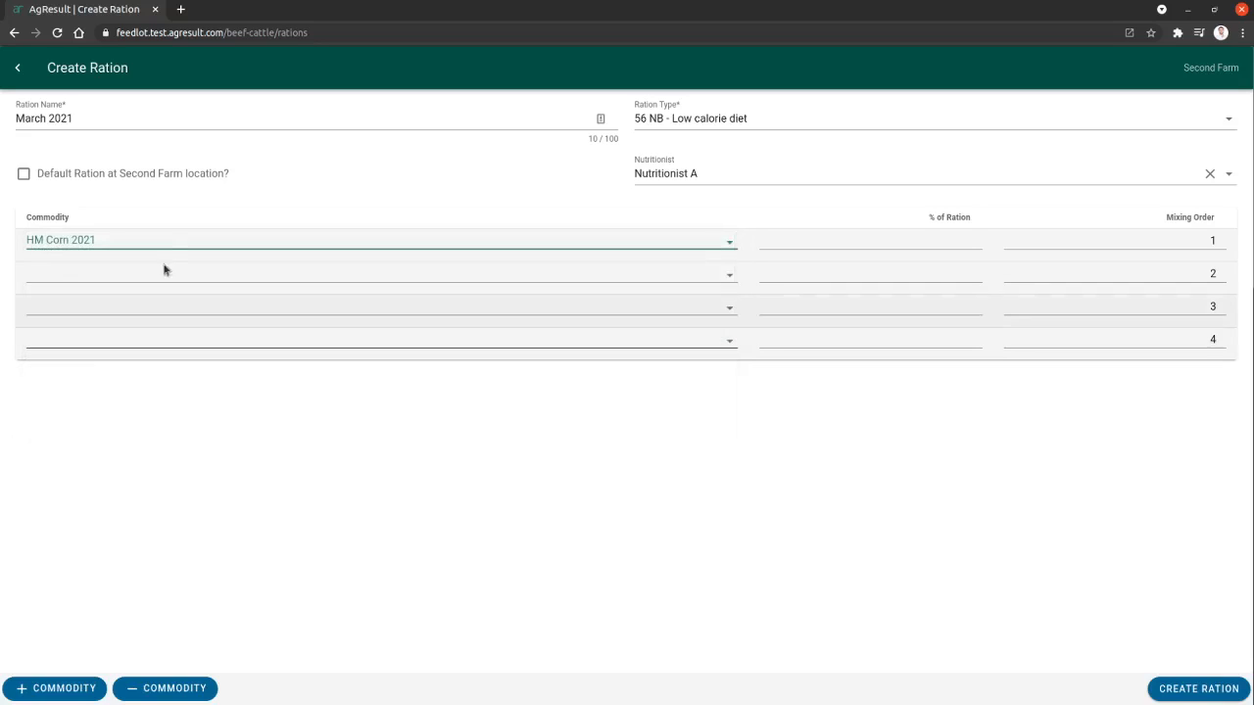
{"action": "left_click", "coordinate": [869, 240]}
{"action": "type", "text": "50"}
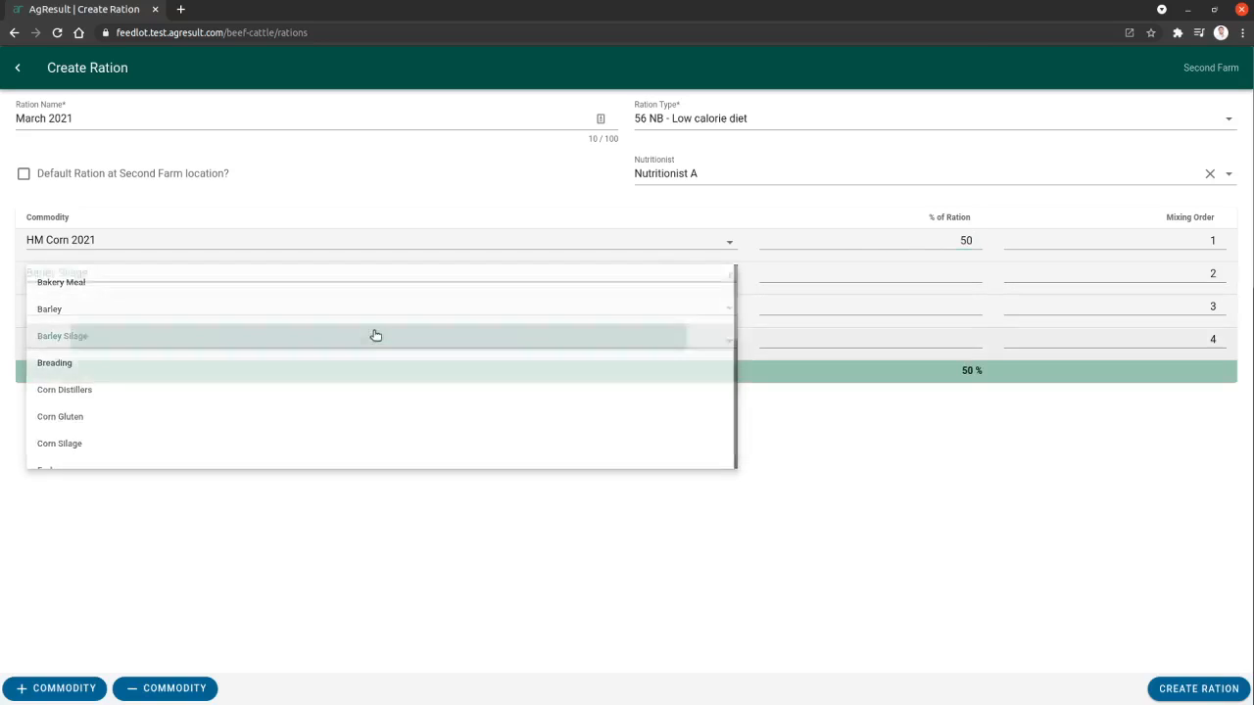
Fill the other rows with Barley Silage 25%, Corn Gluten 10% and Hay 15%.
{"action": "left_click", "coordinate": [62, 336]}
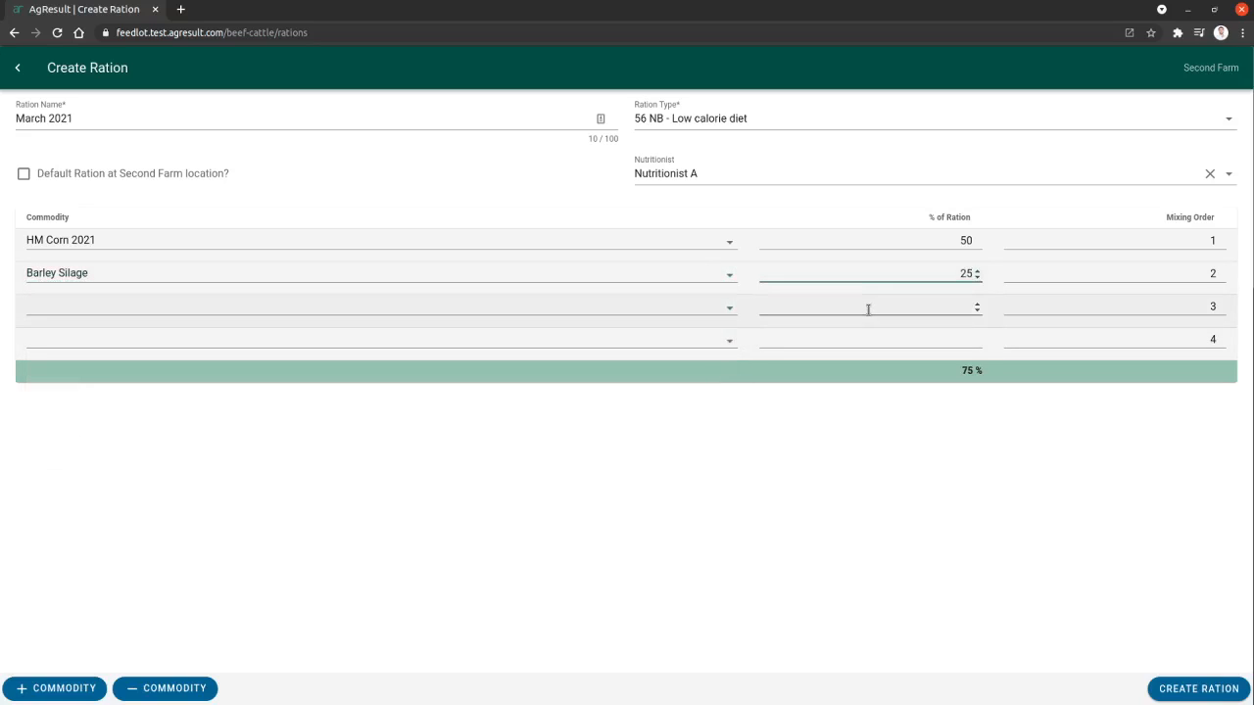
{"action": "left_click", "coordinate": [729, 306]}
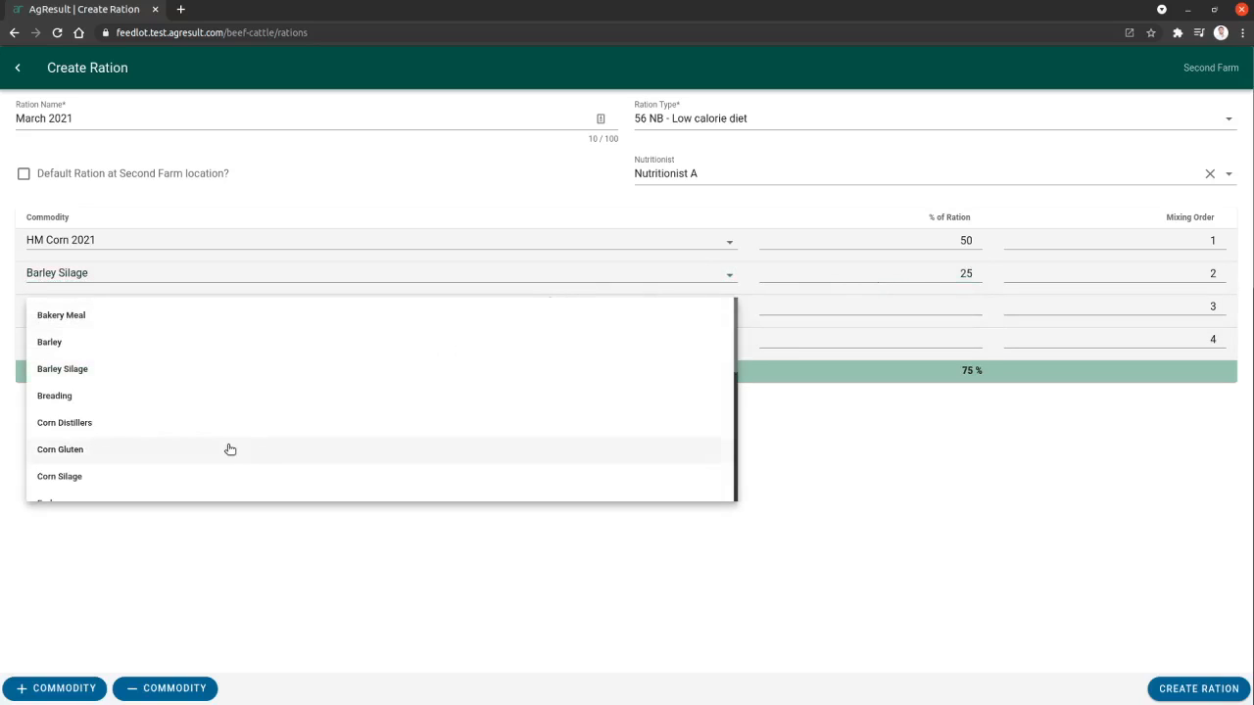
{"action": "left_click", "coordinate": [59, 449]}
{"action": "type", "text": "10"}
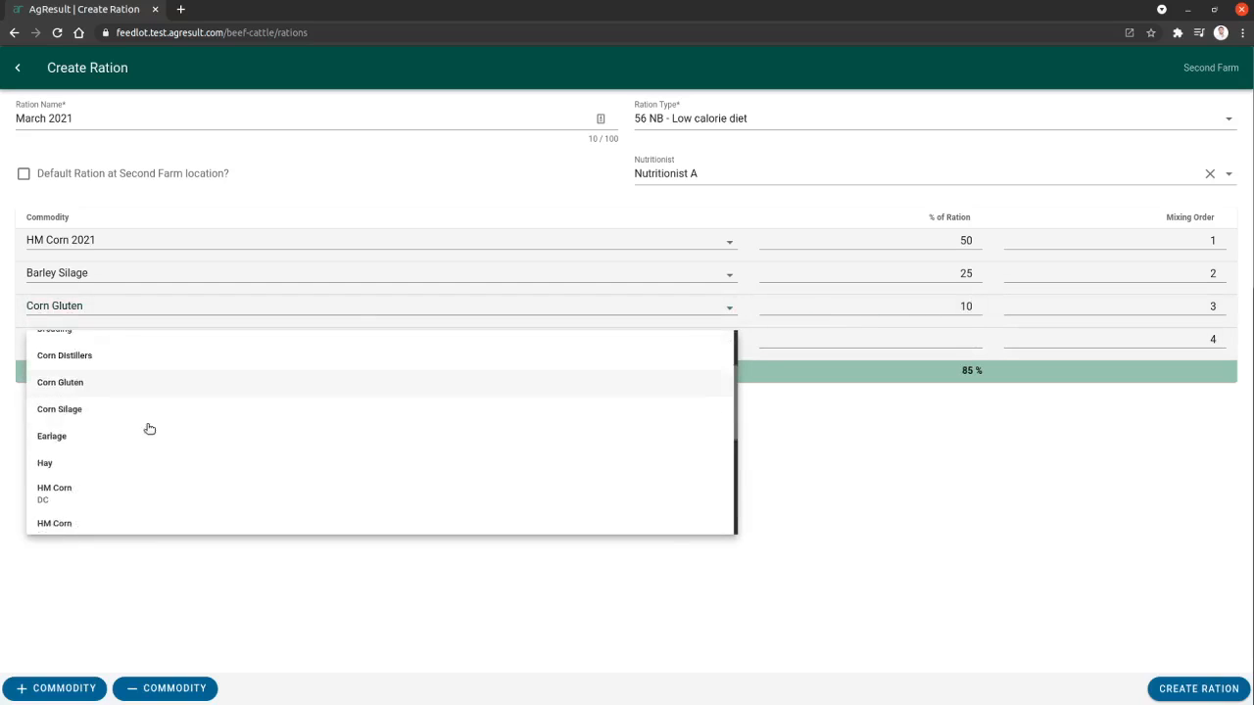
{"action": "left_click", "coordinate": [45, 462]}
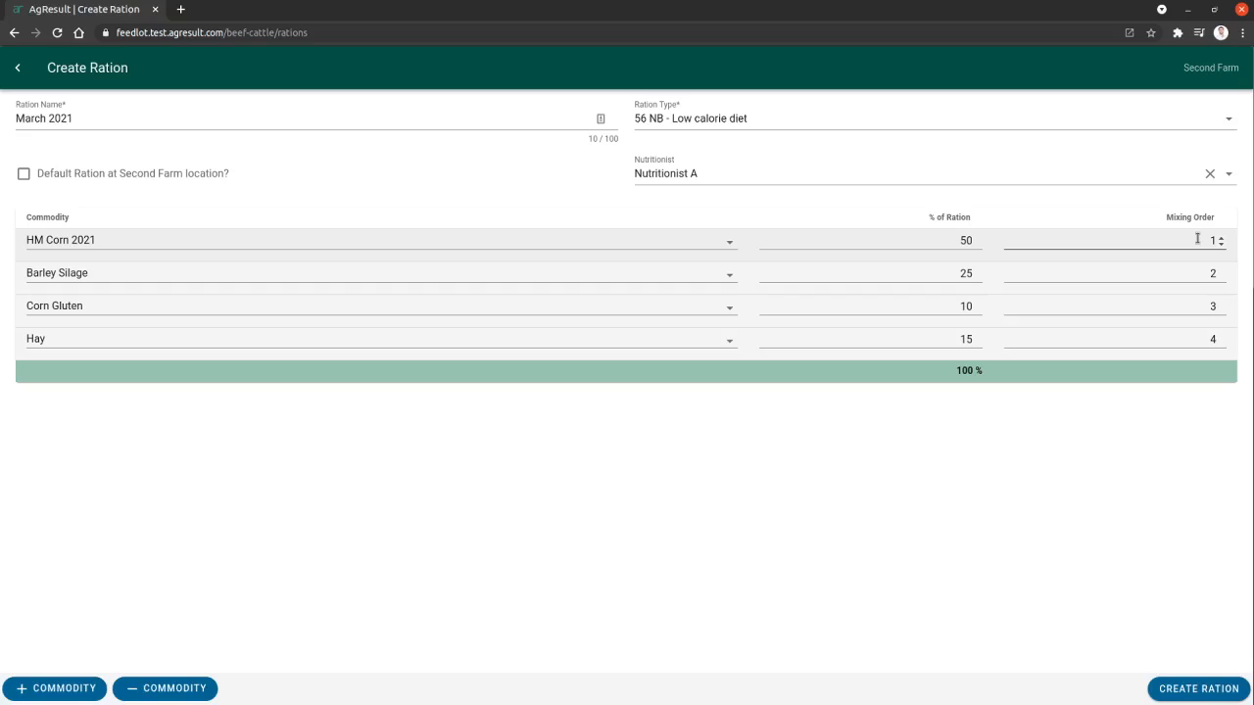
{"action": "mouse_move", "coordinate": [1193, 335]}
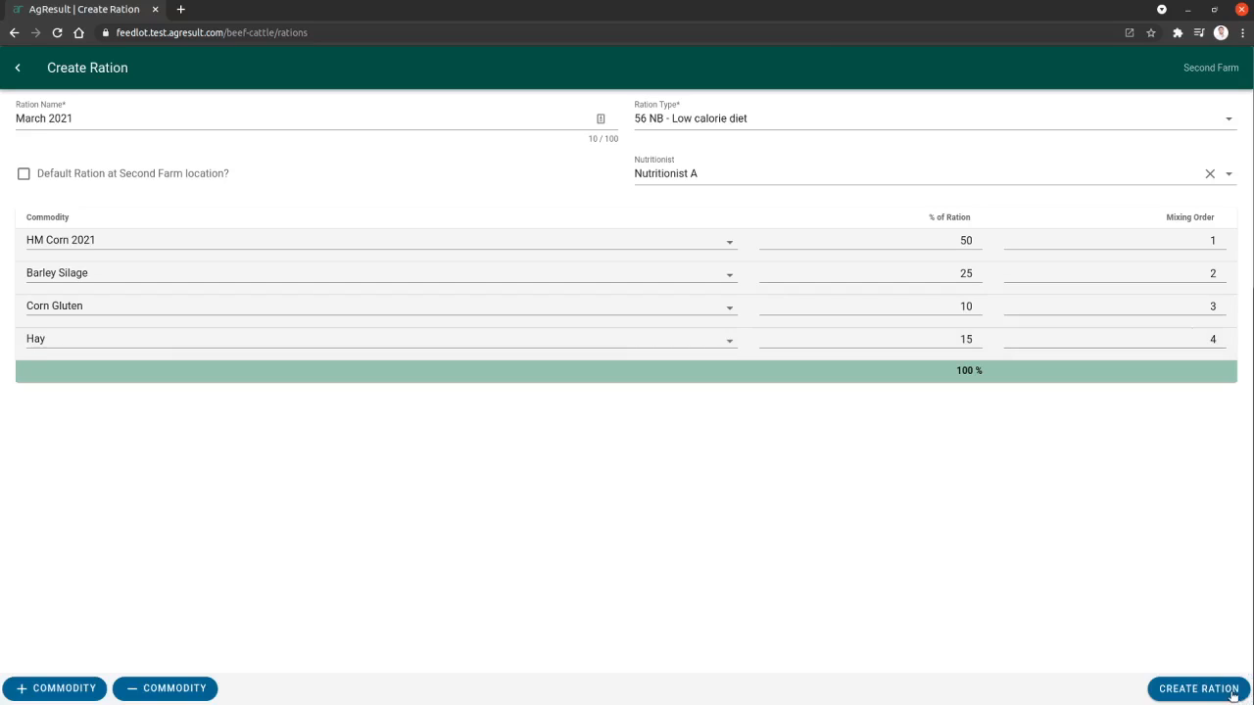
{"action": "left_click", "coordinate": [1198, 689]}
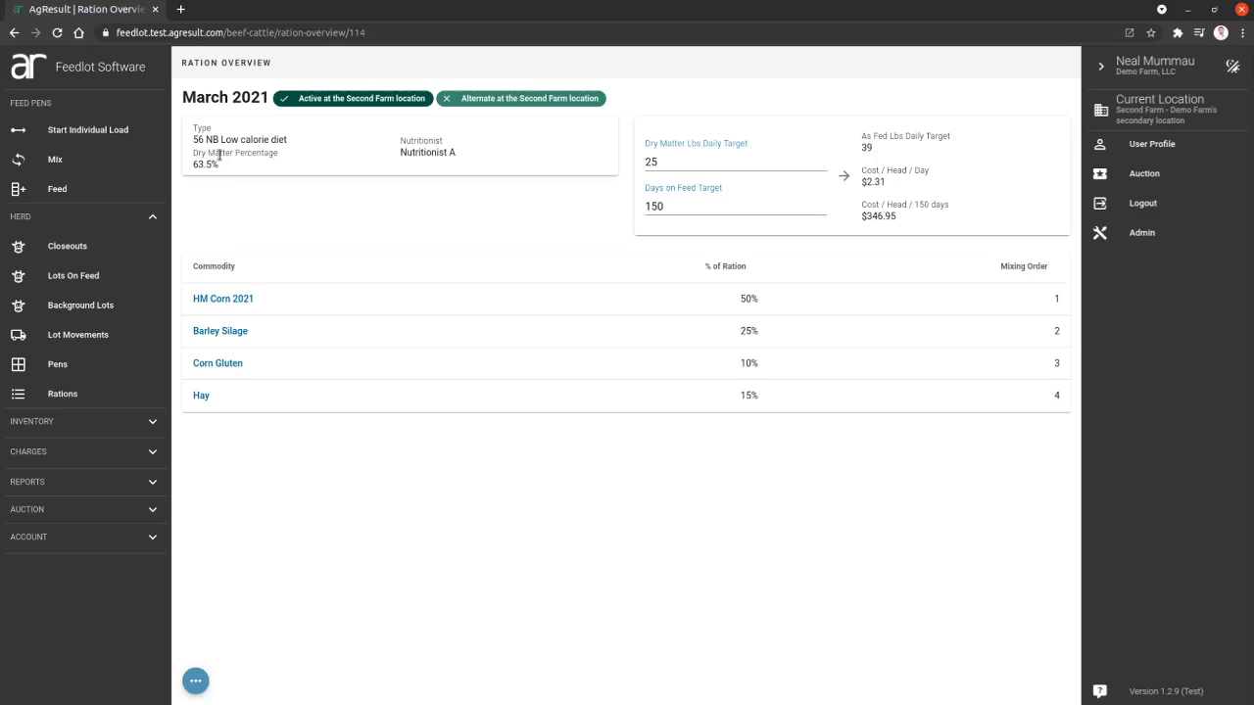
{"action": "mouse_move", "coordinate": [400, 172]}
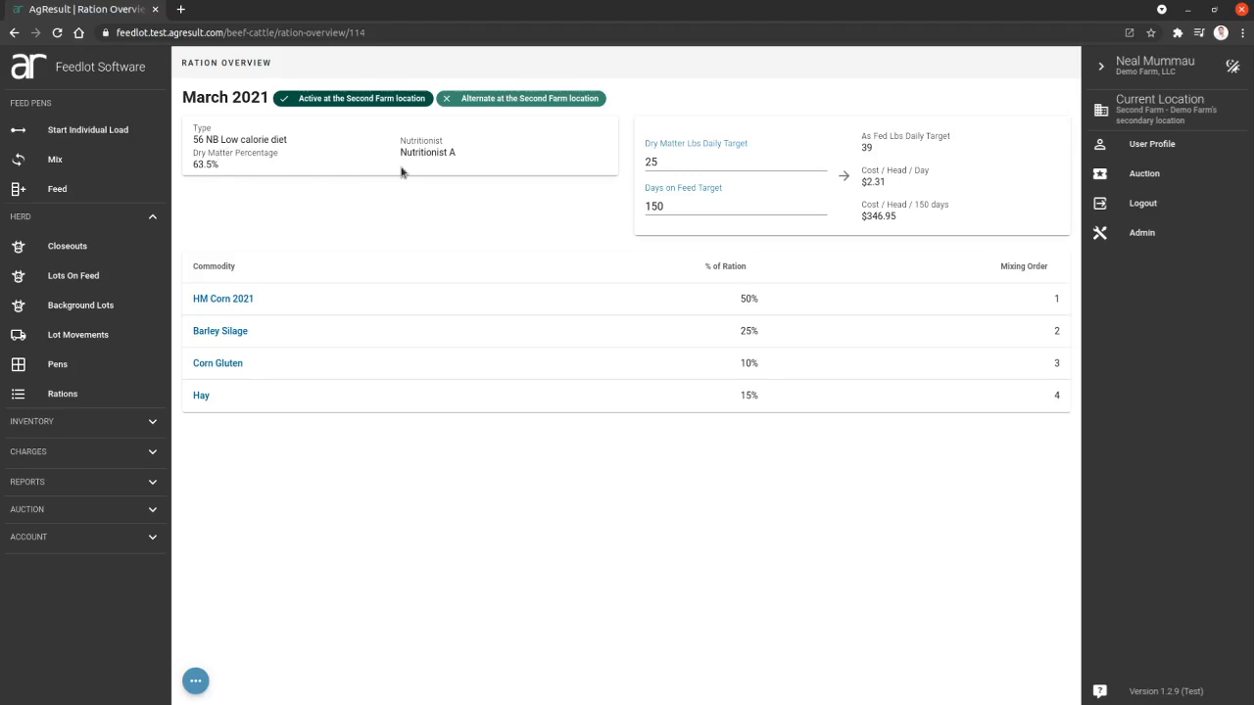
{"action": "double_click", "coordinate": [206, 164]}
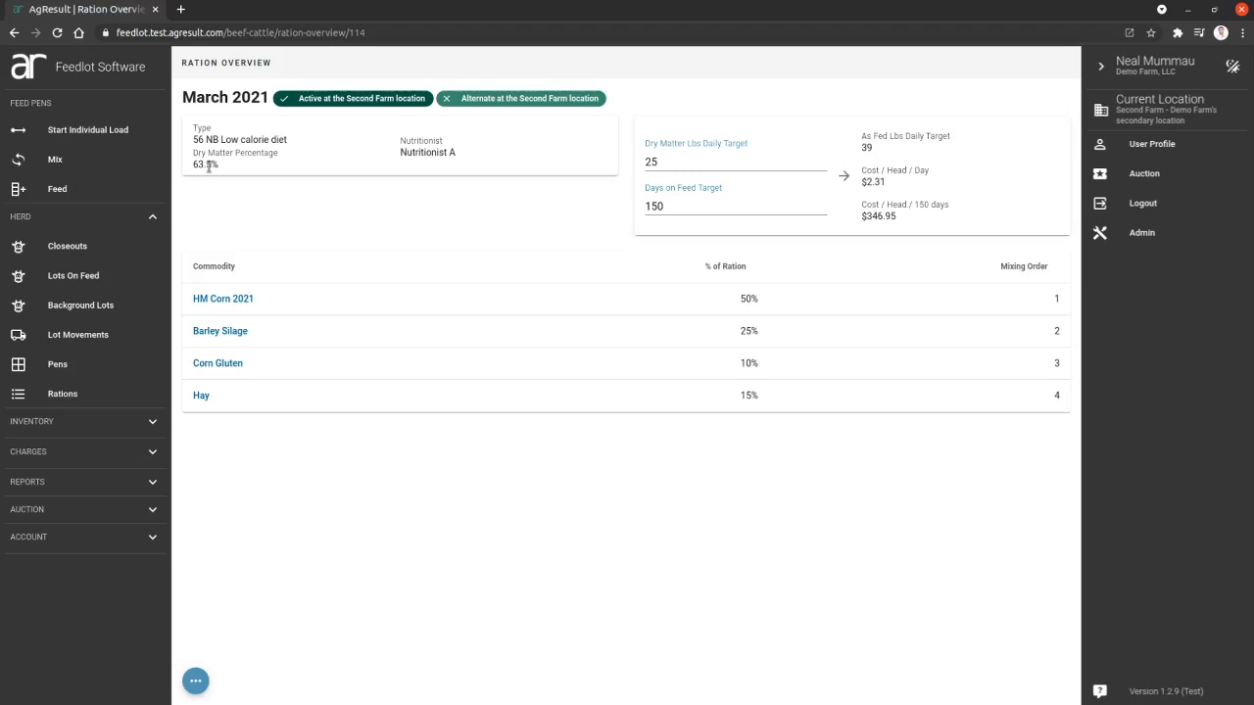
{"action": "double_click", "coordinate": [201, 164]}
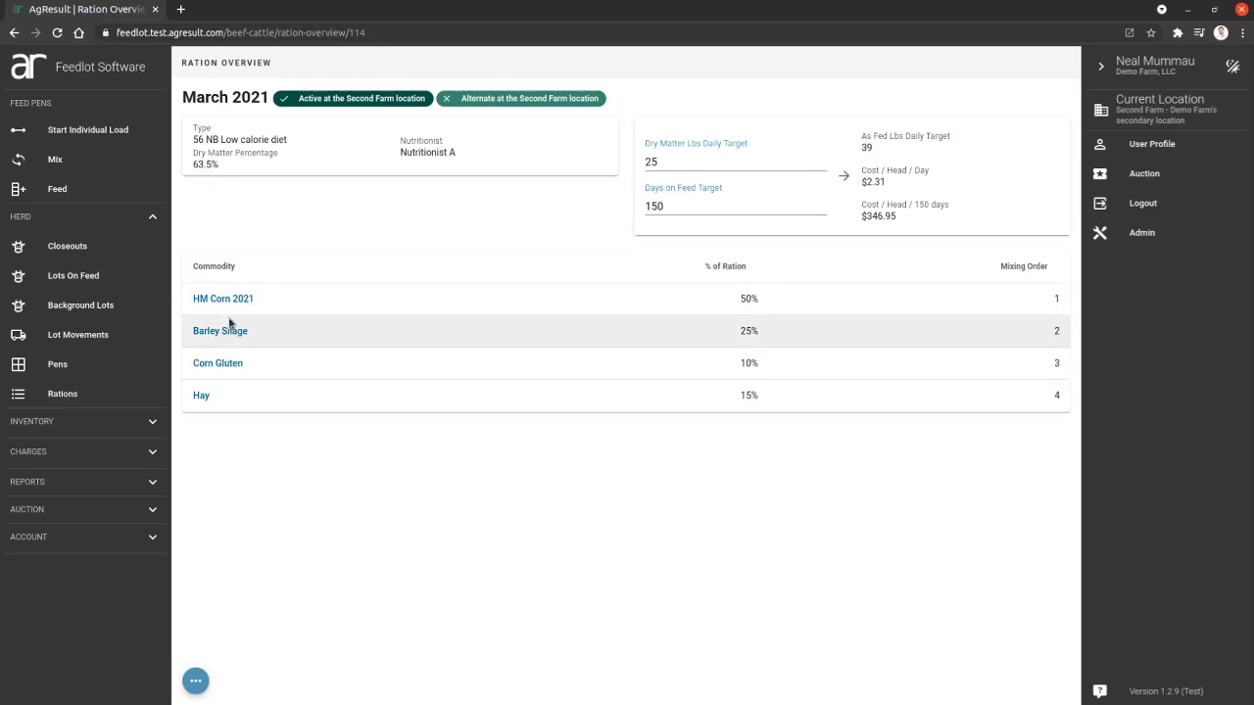
{"action": "mouse_move", "coordinate": [230, 299]}
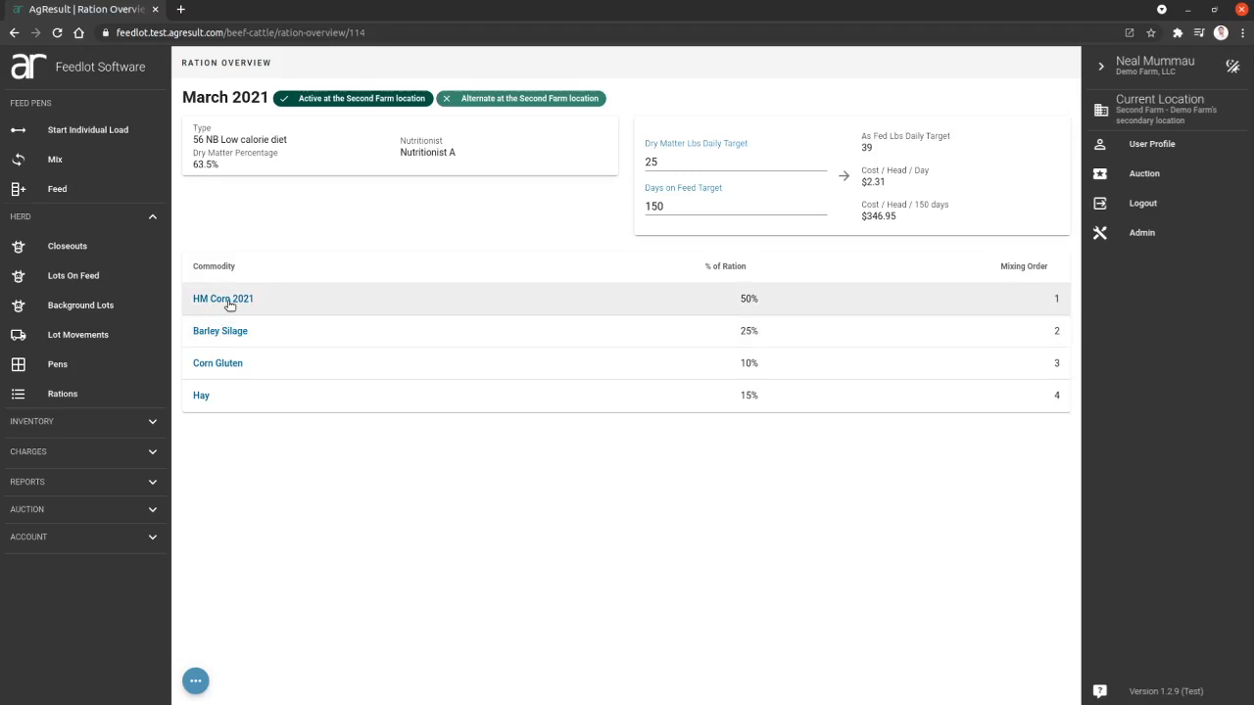
{"action": "mouse_move", "coordinate": [764, 393]}
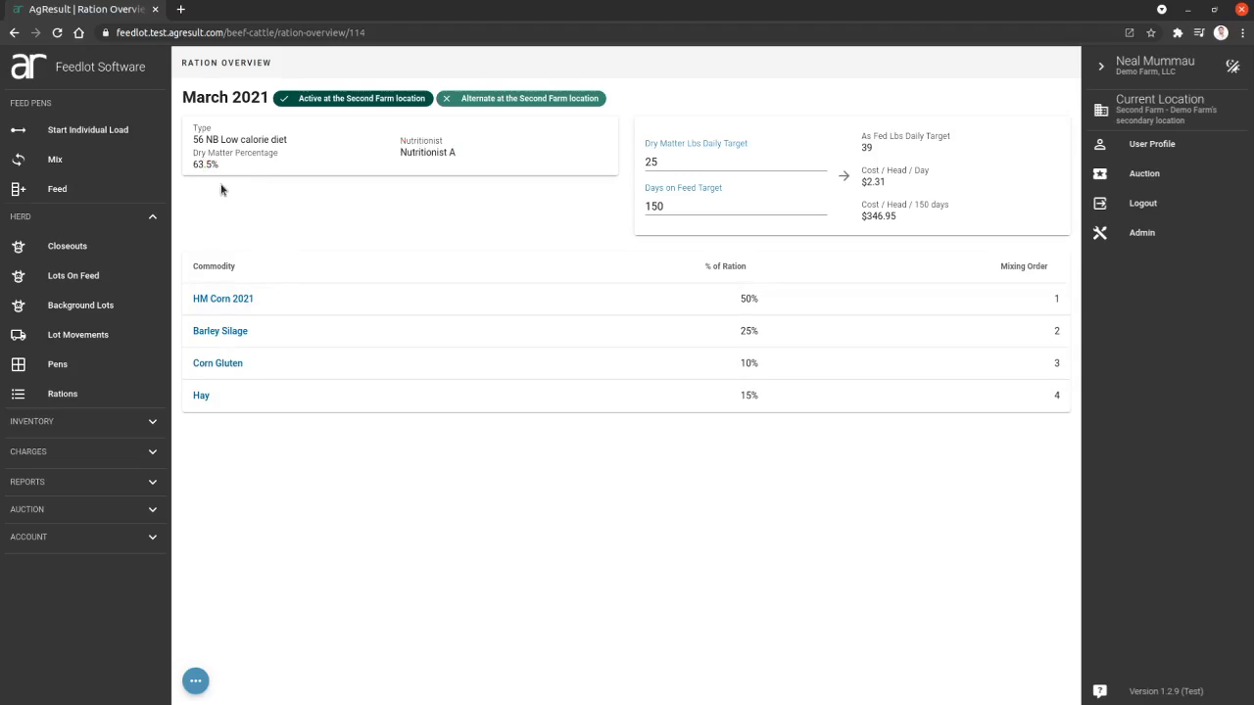
{"action": "mouse_move", "coordinate": [238, 186]}
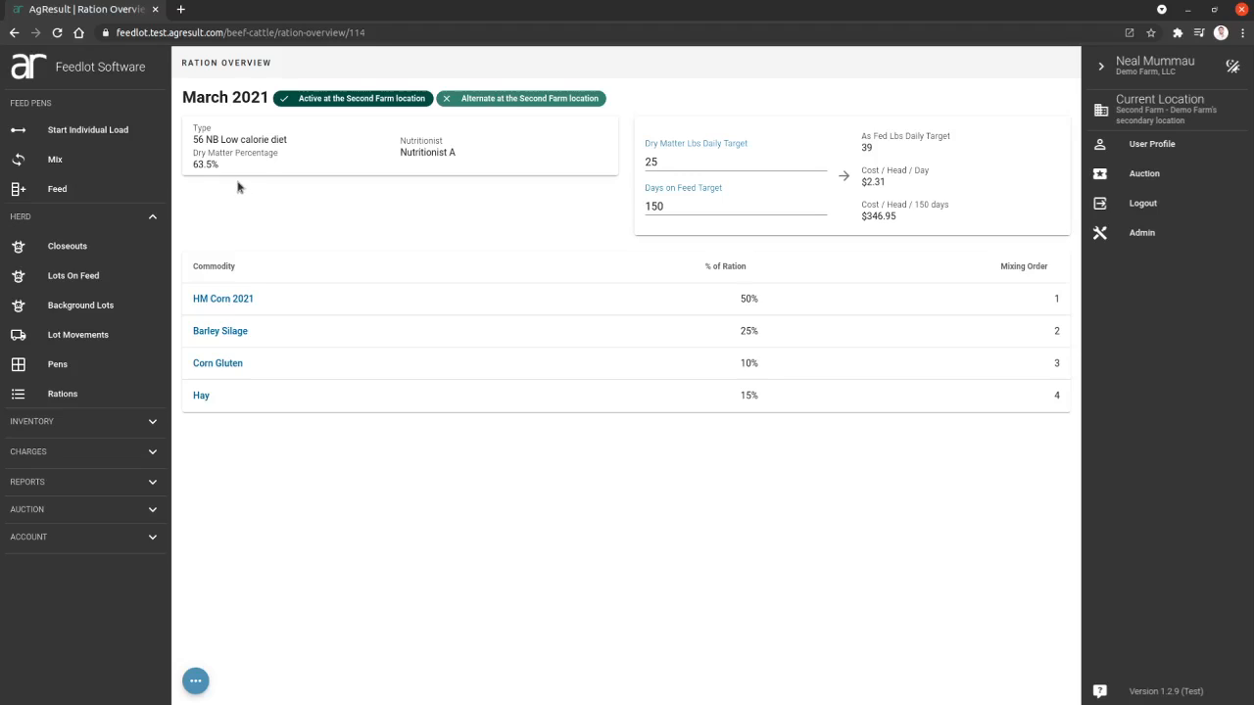
{"action": "mouse_move", "coordinate": [535, 248]}
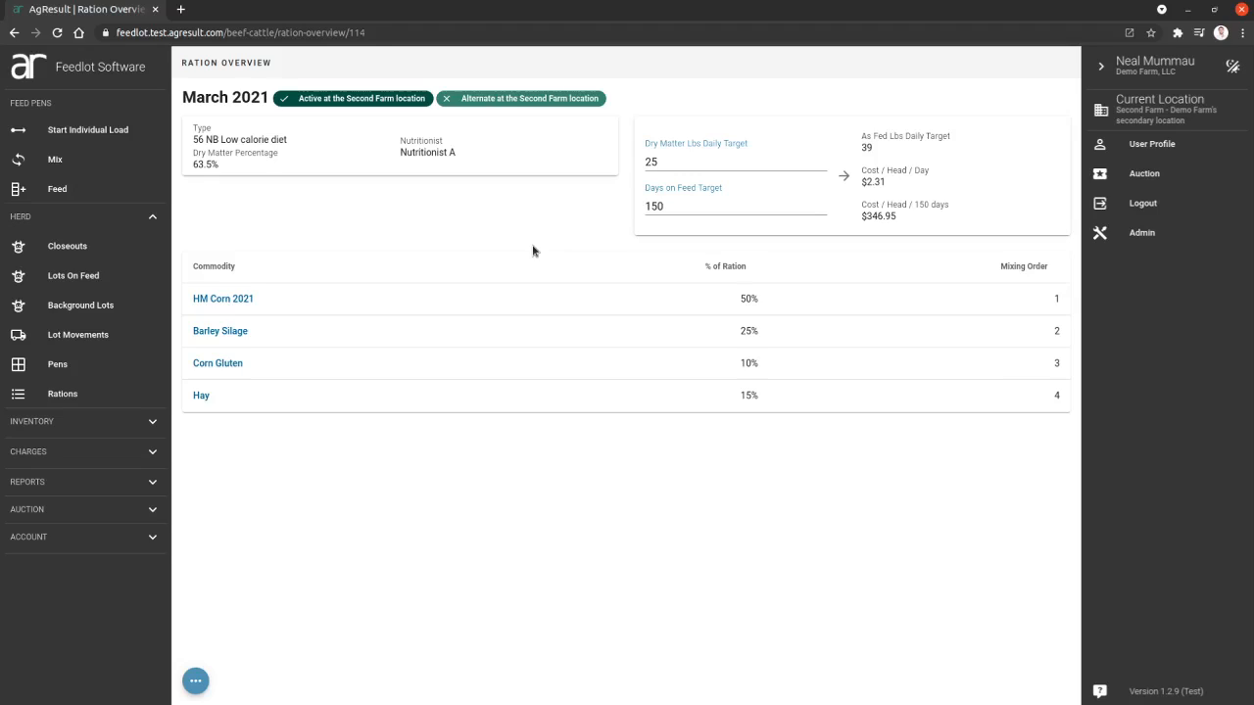
{"action": "mouse_move", "coordinate": [891, 288]}
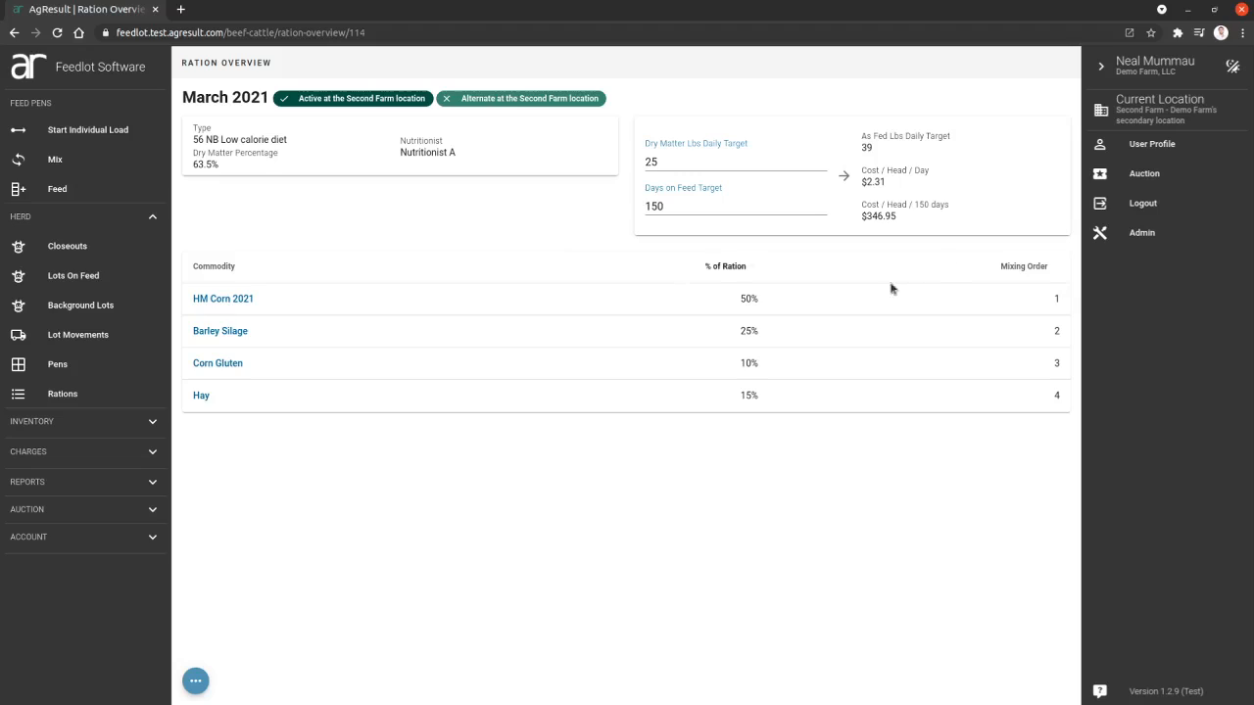
{"action": "mouse_move", "coordinate": [923, 201]}
{"action": "type", "text": "100"}
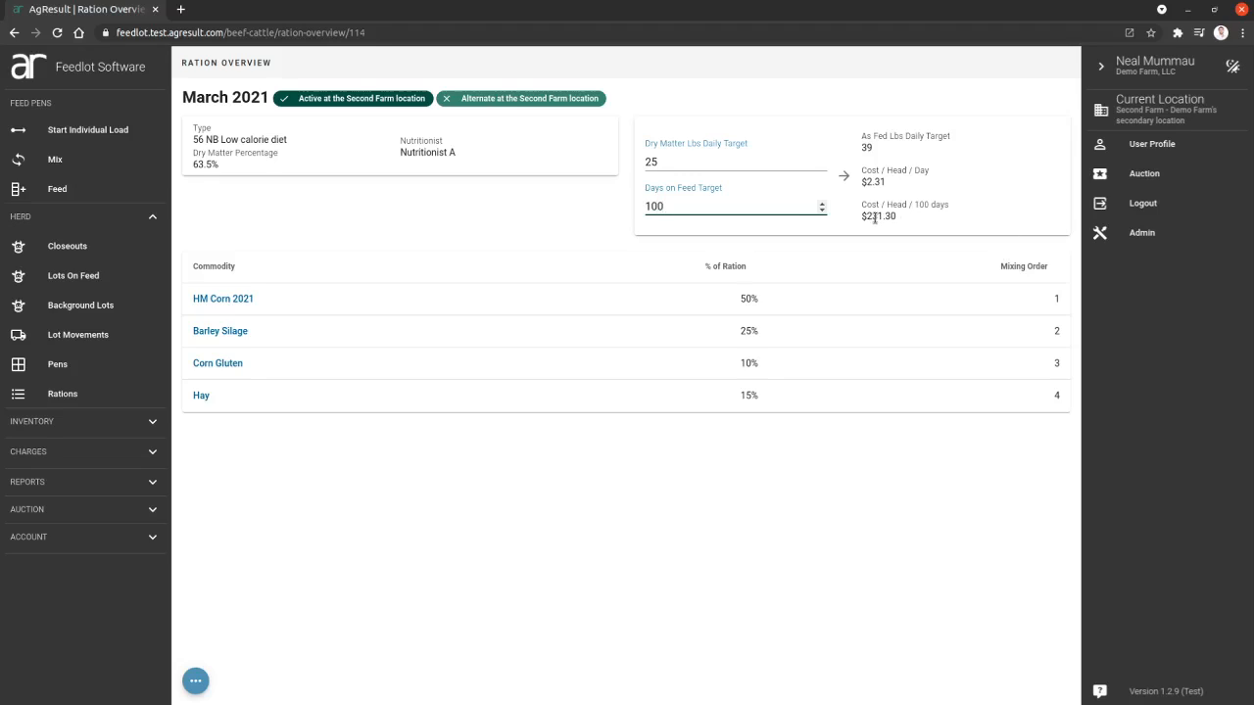
{"action": "mouse_move", "coordinate": [658, 247]}
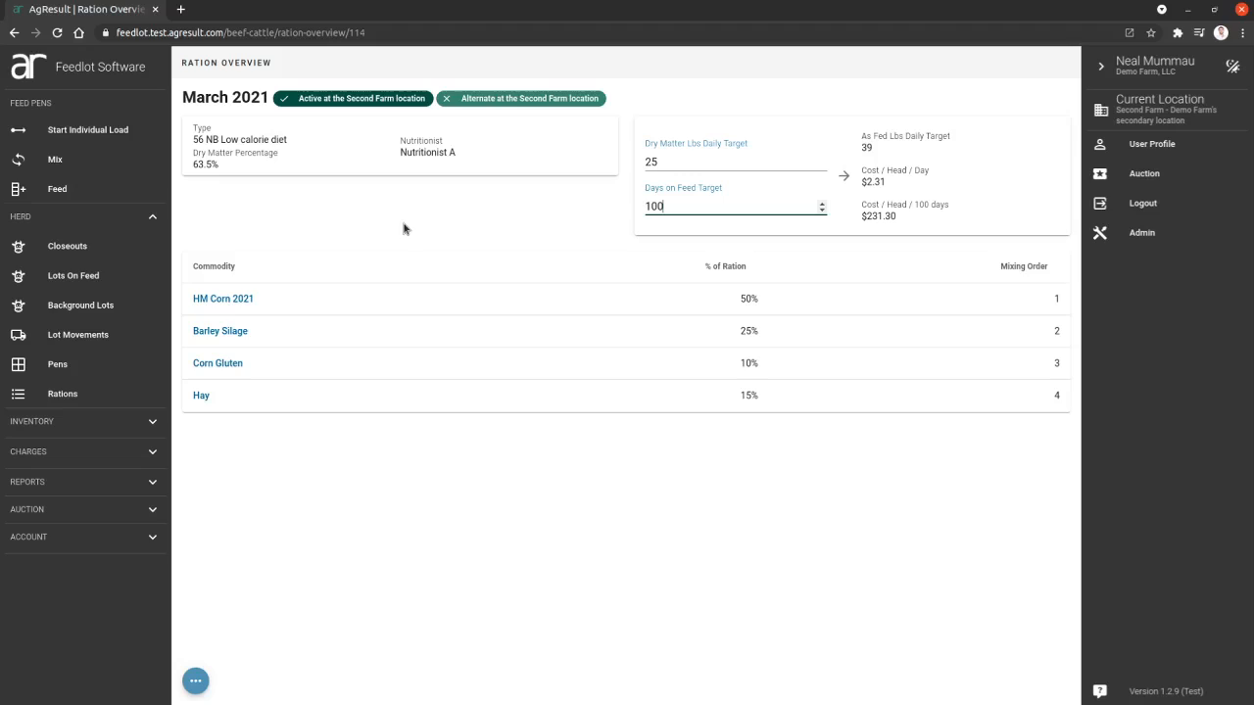
{"action": "mouse_move", "coordinate": [539, 363]}
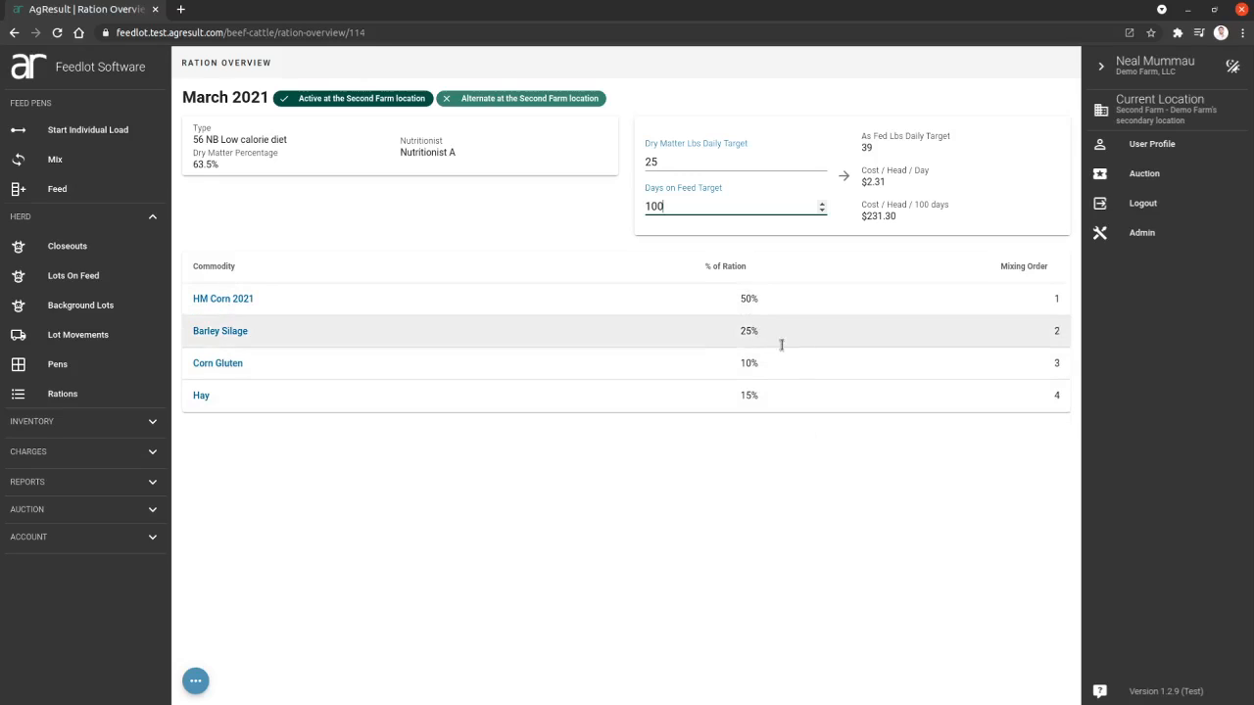
{"action": "mouse_move", "coordinate": [767, 299]}
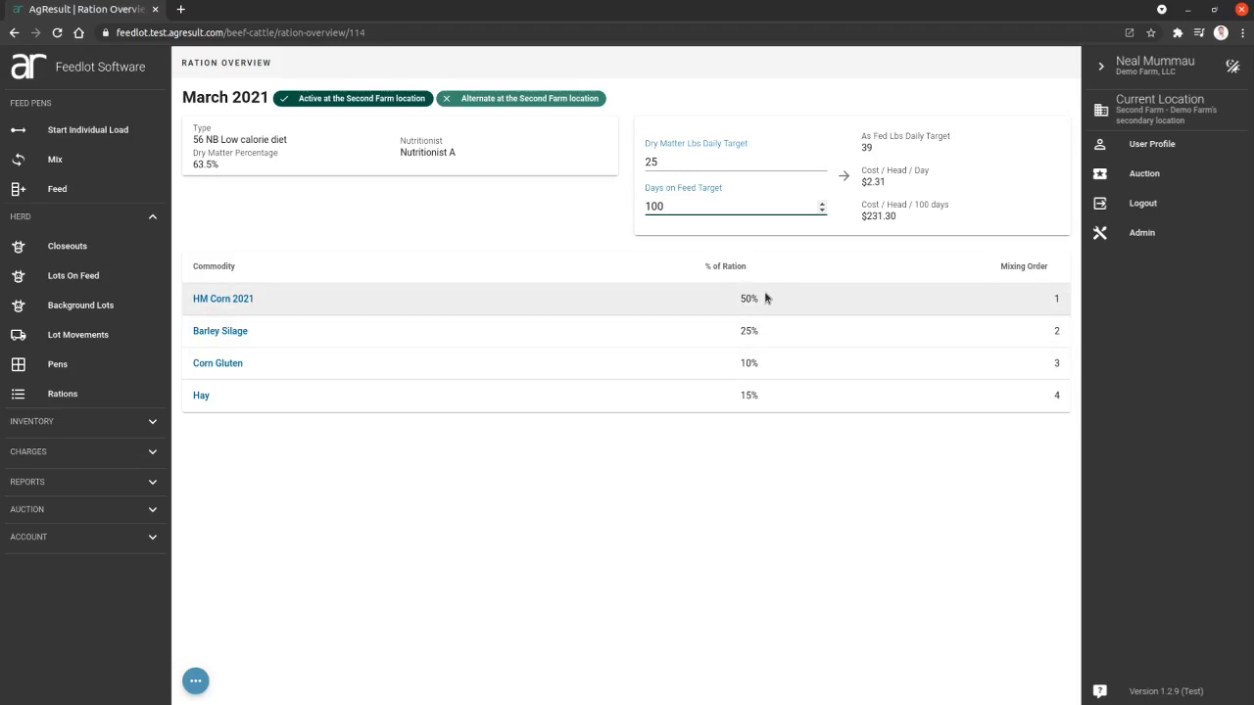
{"action": "mouse_move", "coordinate": [764, 331]}
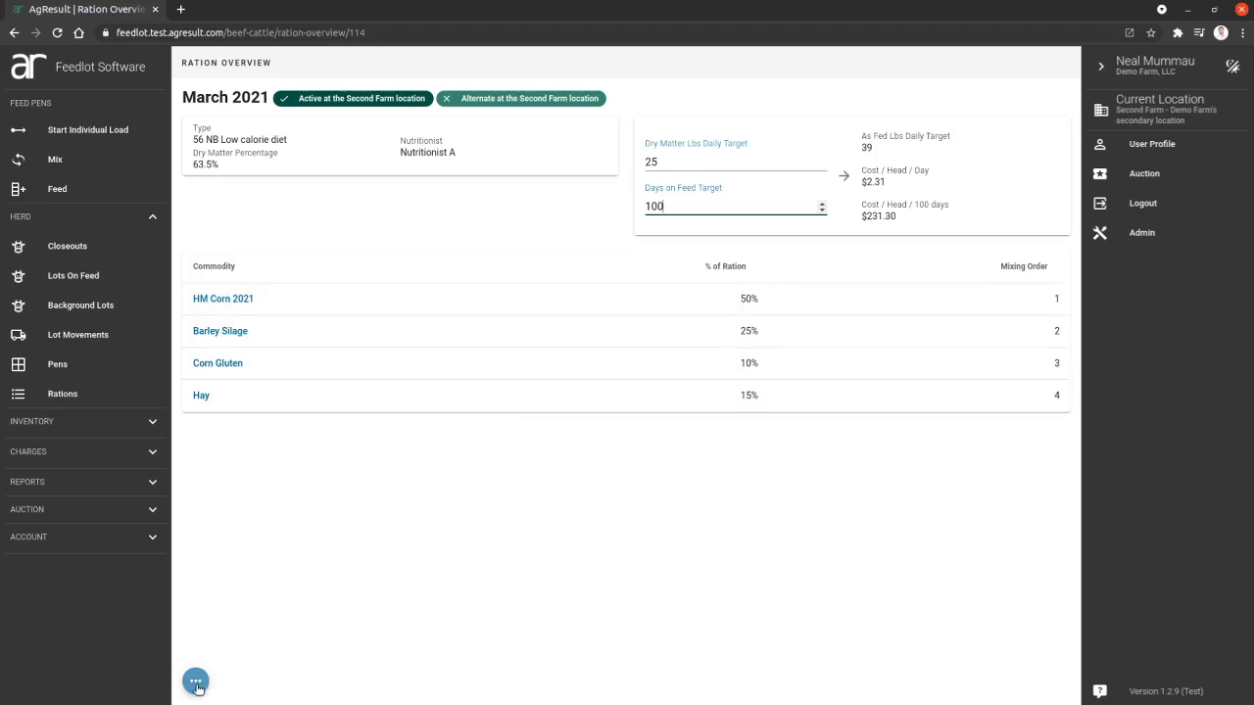
Create a new ration copied from March 2021 and rename it 'March 2021 v2'.
{"action": "left_click", "coordinate": [196, 681]}
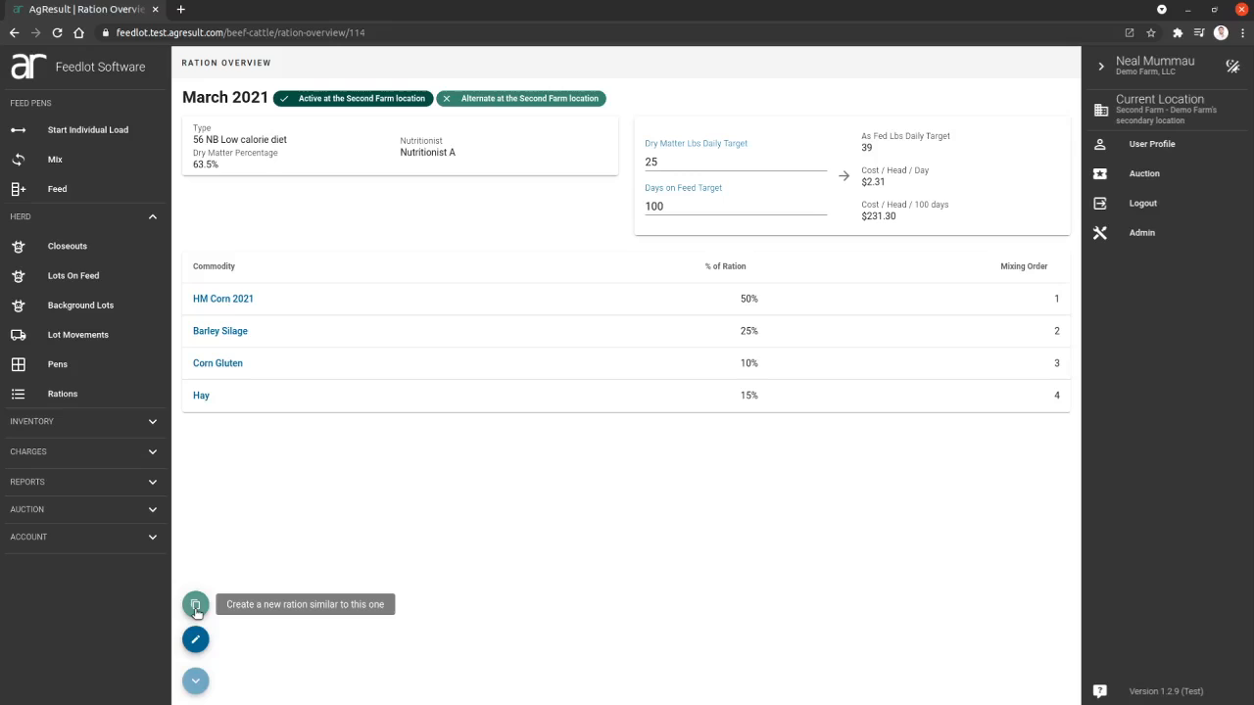
{"action": "left_click", "coordinate": [195, 605]}
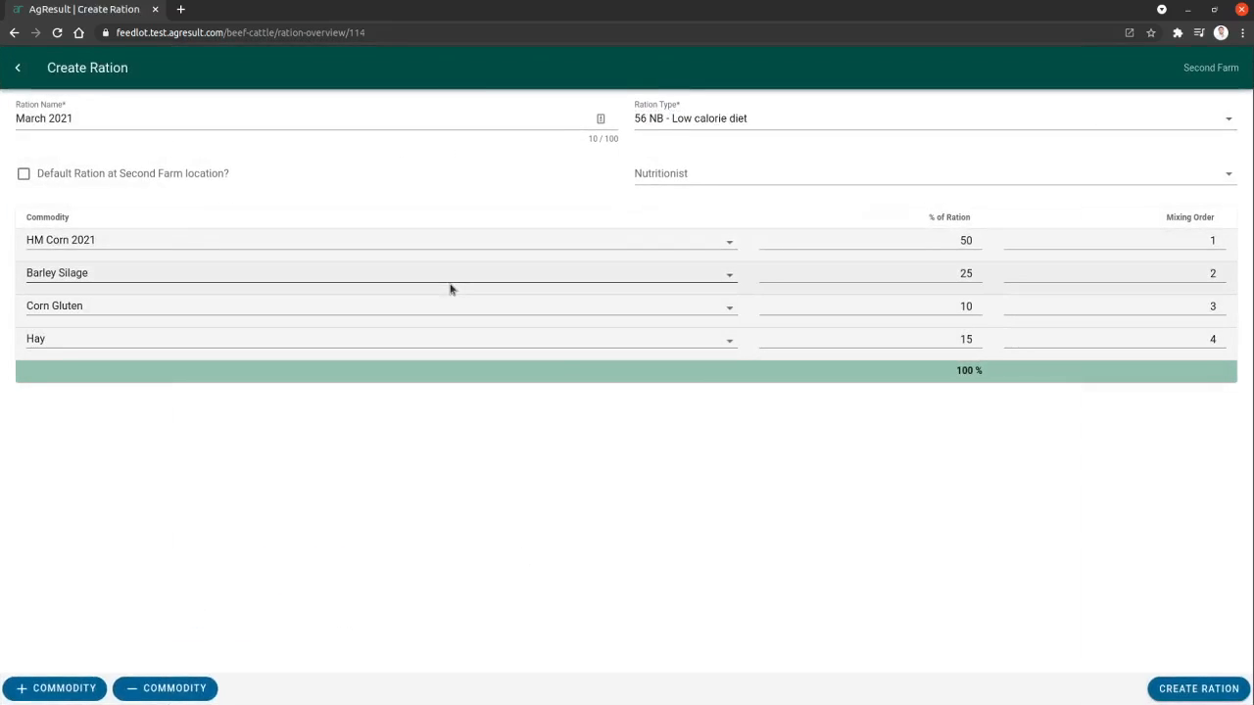
{"action": "mouse_move", "coordinate": [388, 265]}
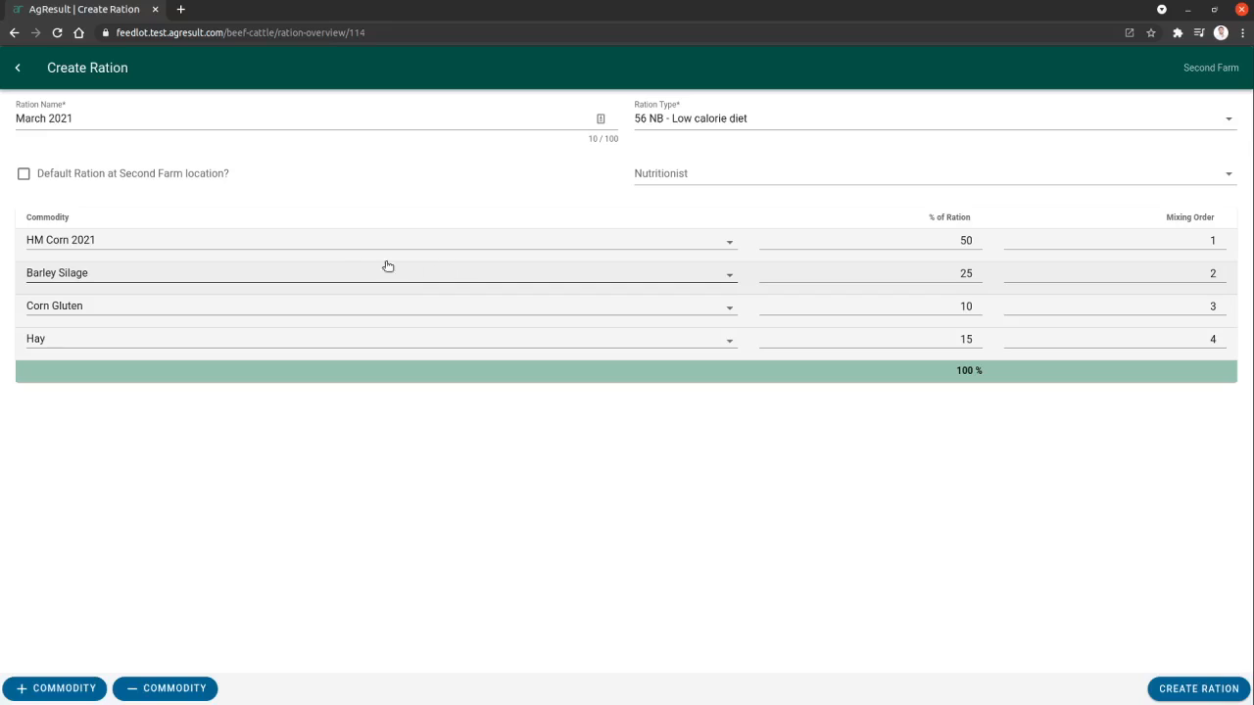
{"action": "left_click", "coordinate": [147, 118]}
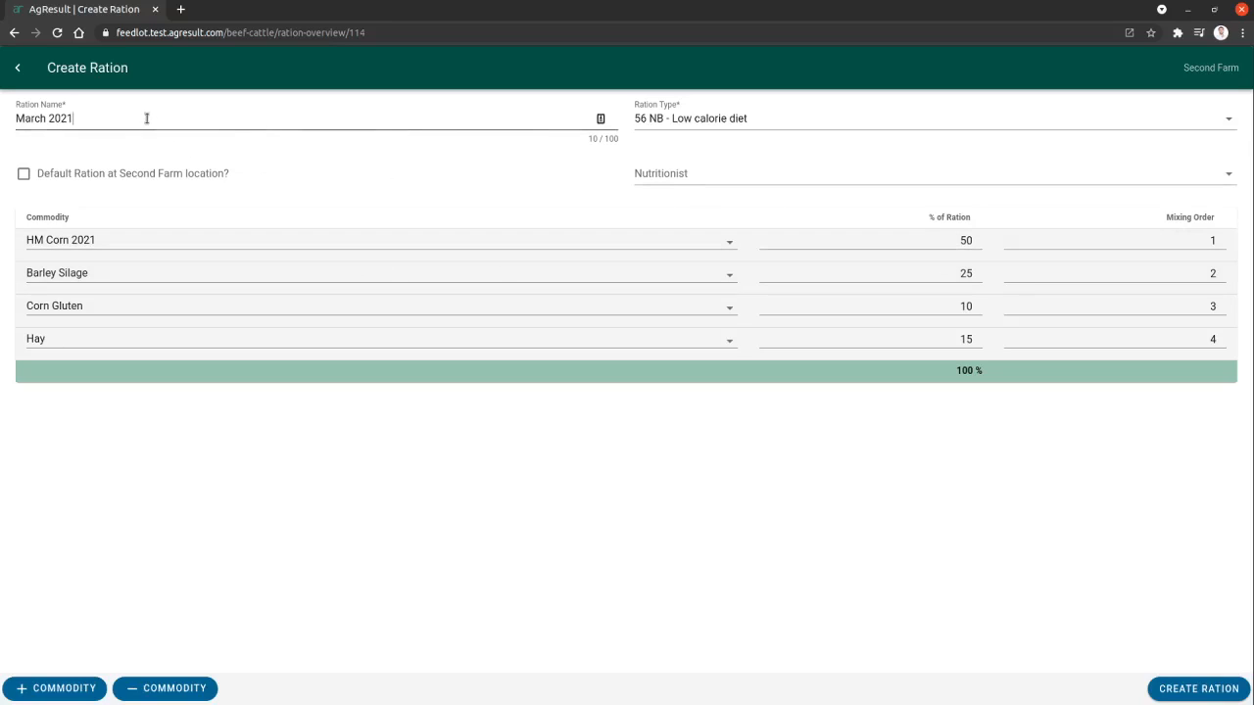
{"action": "type", "text": "v2"}
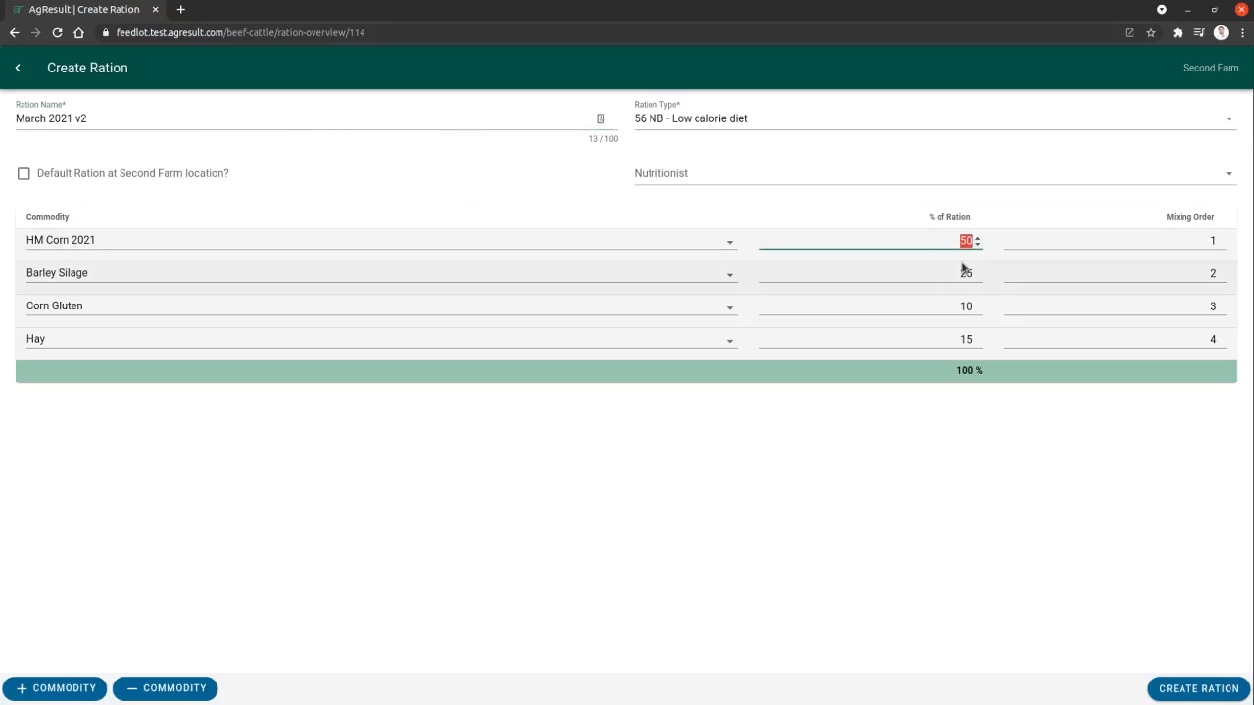
Set HM Corn 2021 to 55% and Barley Silage to 20%, and assign Nutritionist A.
{"action": "left_click", "coordinate": [977, 237]}
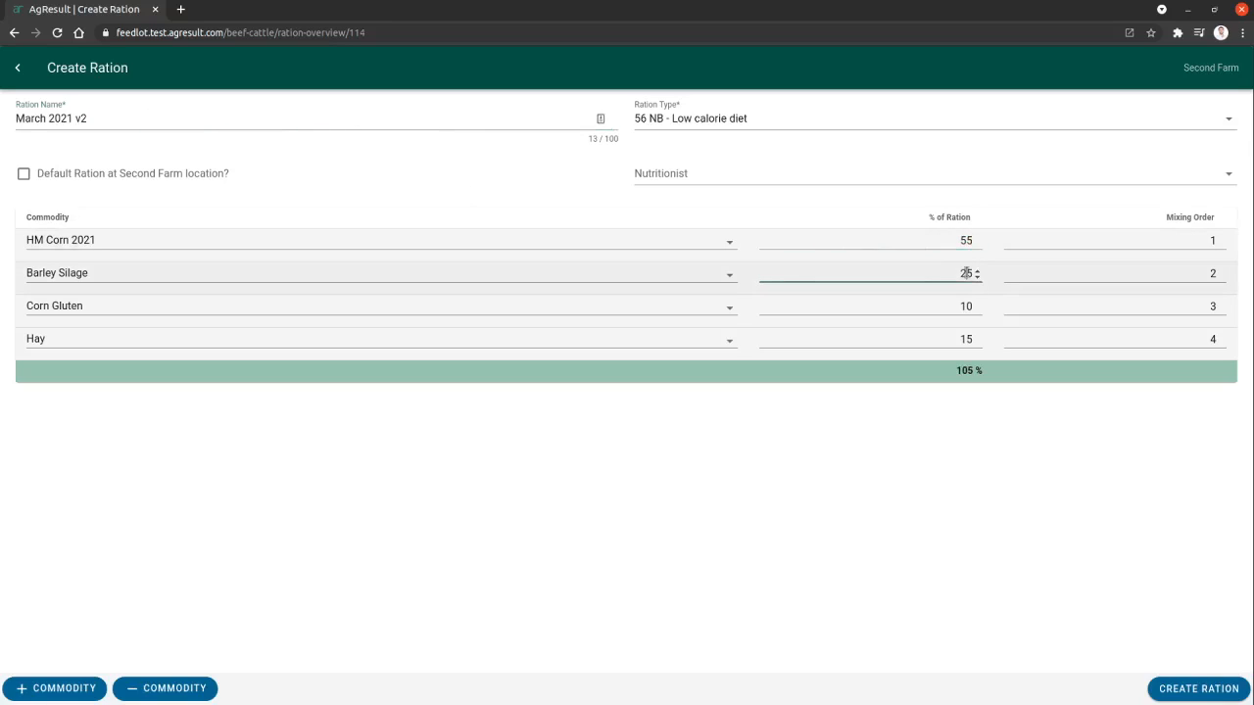
{"action": "left_click", "coordinate": [976, 276]}
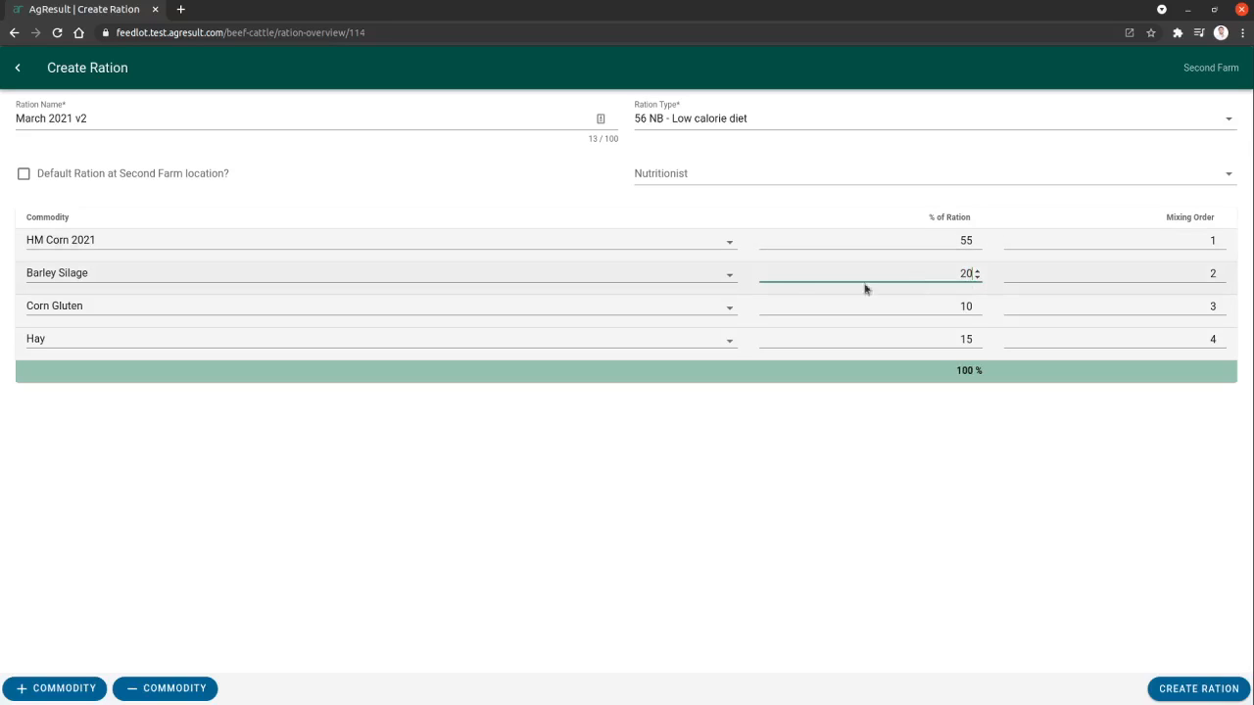
{"action": "left_click", "coordinate": [931, 173]}
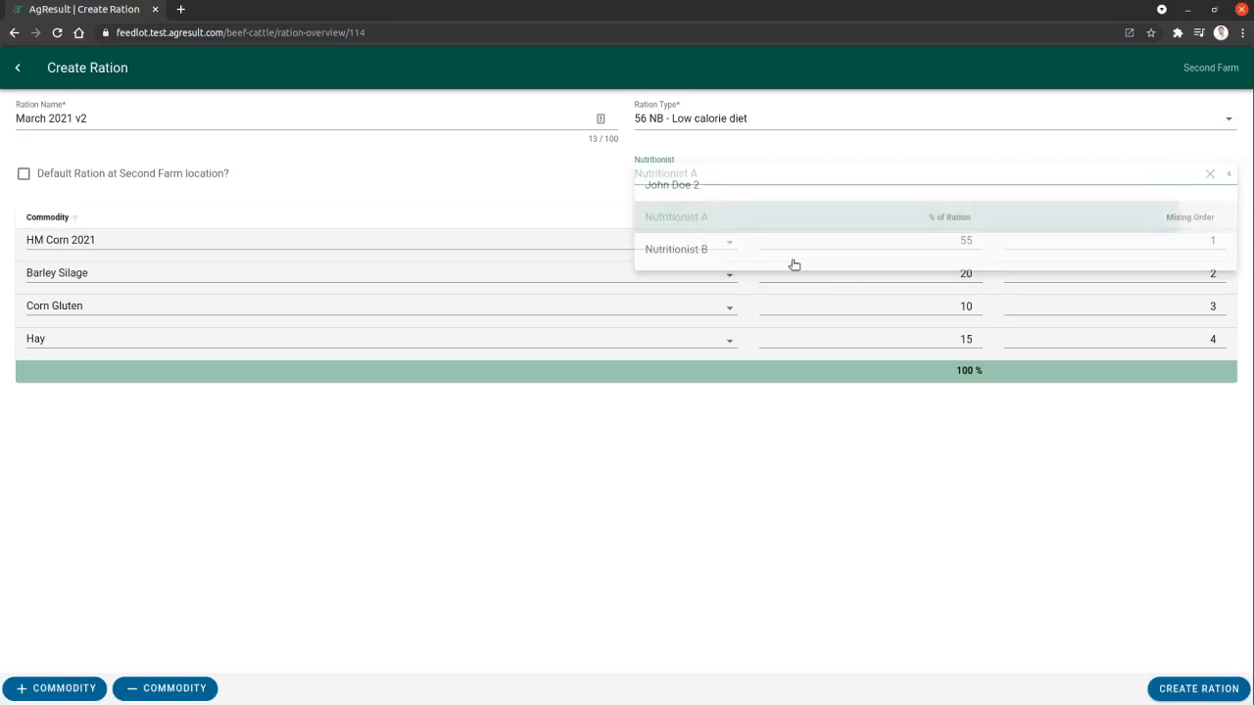
{"action": "left_click", "coordinate": [1197, 689]}
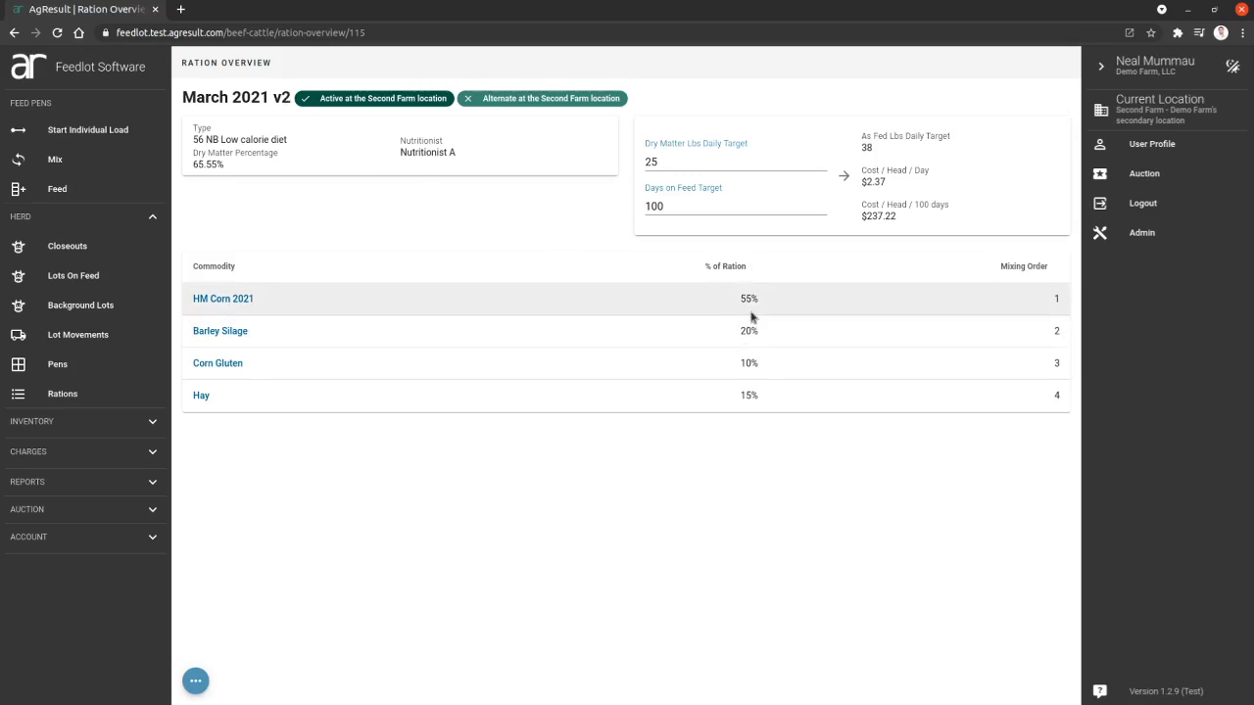
{"action": "mouse_move", "coordinate": [747, 363]}
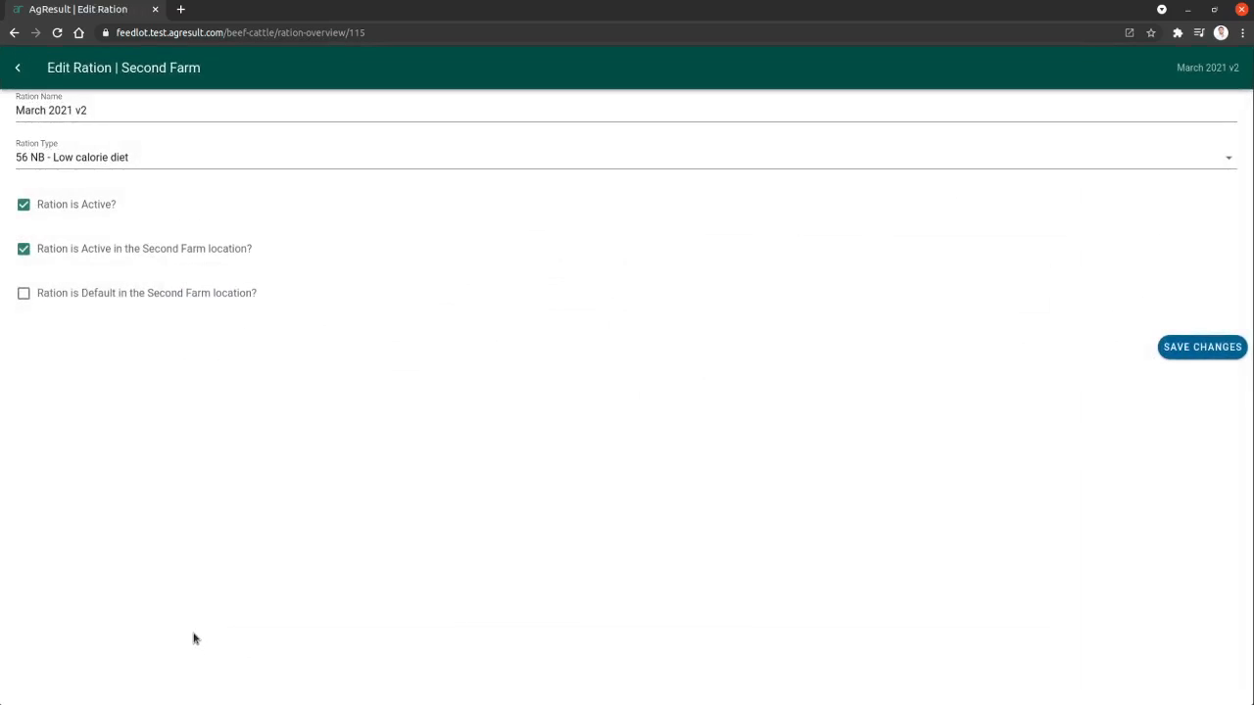
{"action": "mouse_move", "coordinate": [114, 179]}
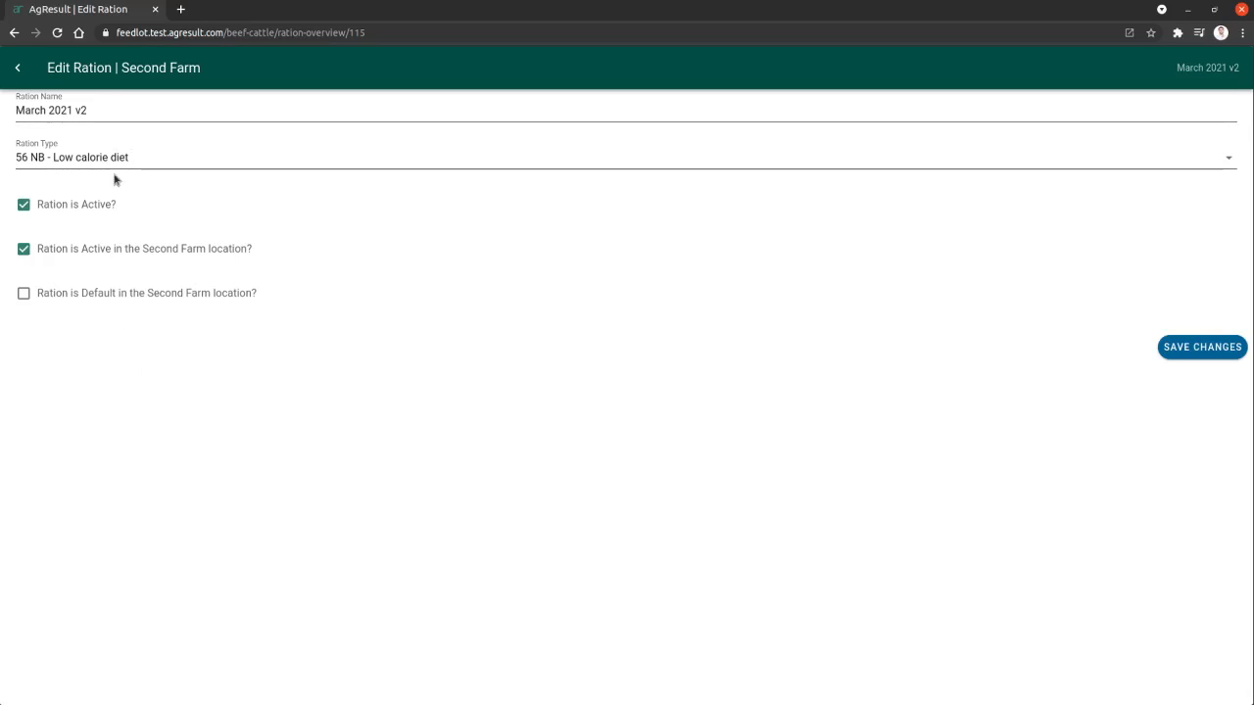
Uncheck 'Ration is Active?' for March 2021 v2 and save the changes.
{"action": "left_click", "coordinate": [24, 203]}
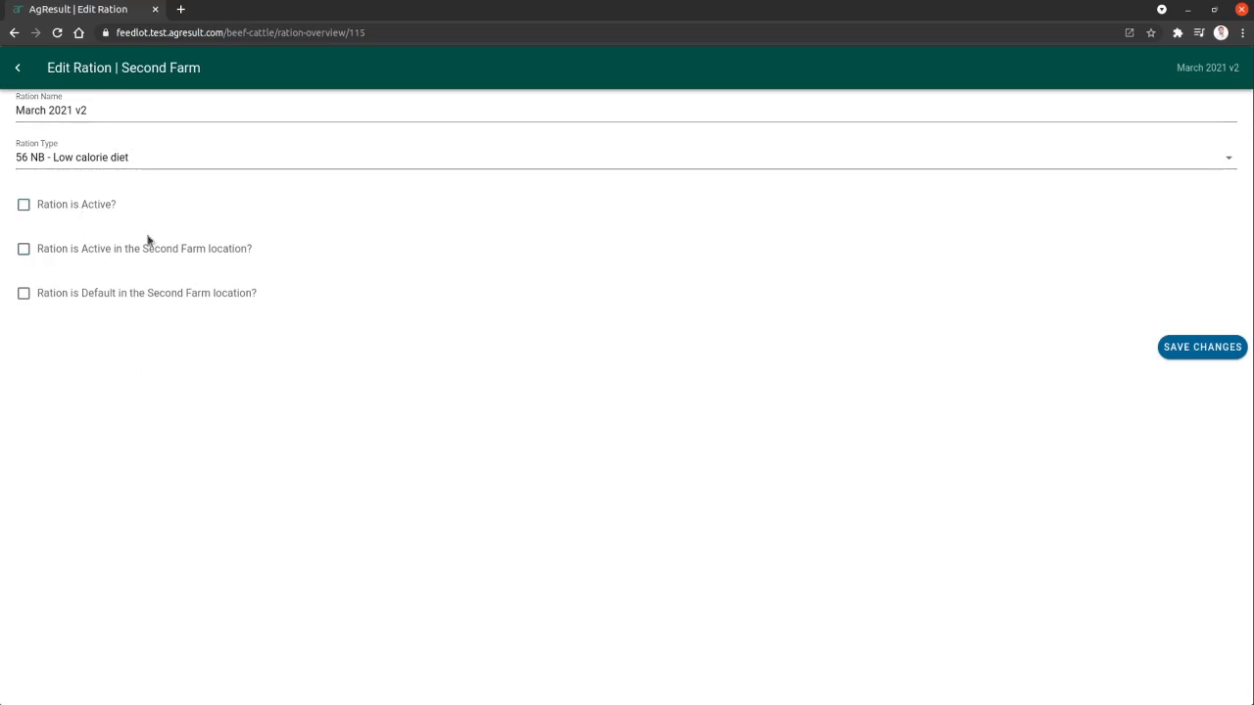
{"action": "left_click", "coordinate": [1201, 347]}
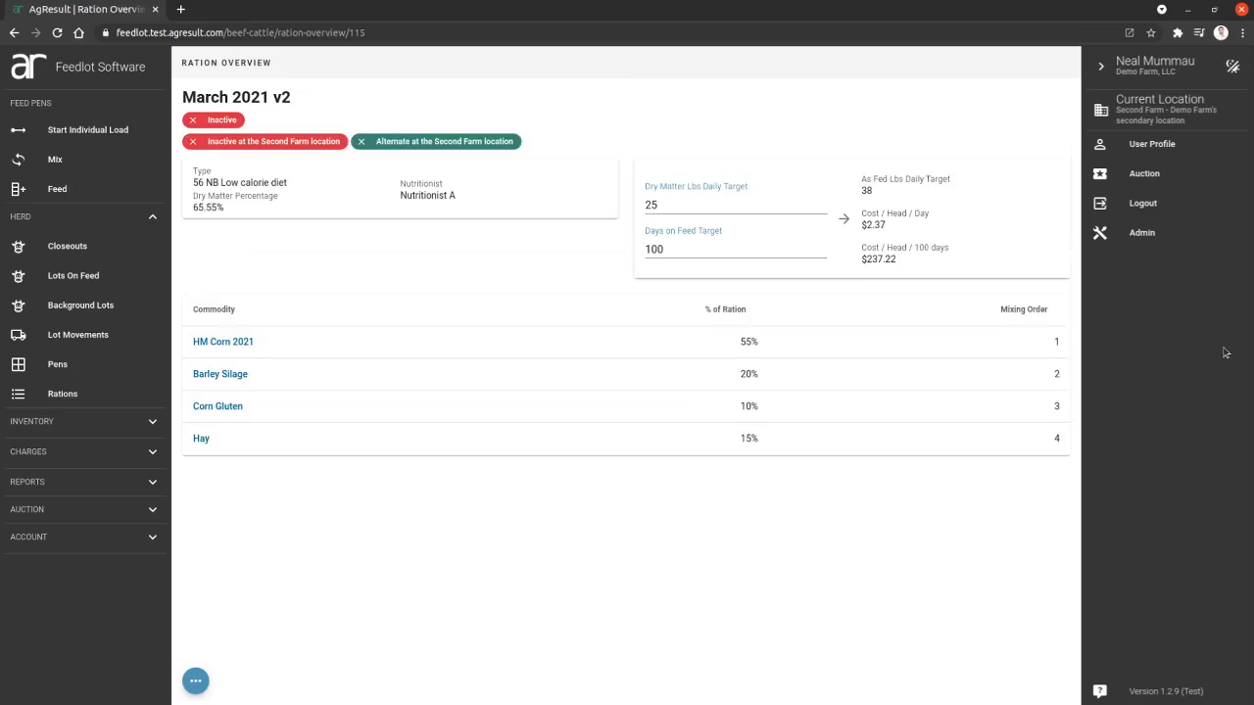
{"action": "mouse_move", "coordinate": [736, 418]}
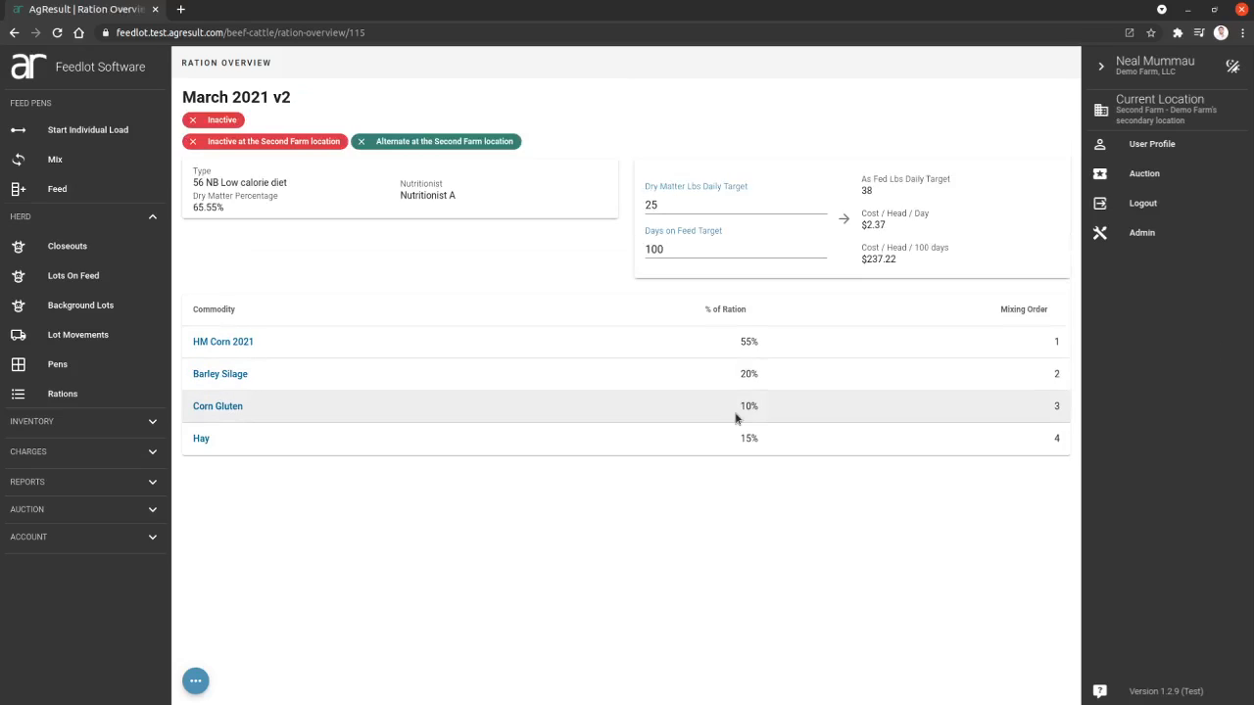